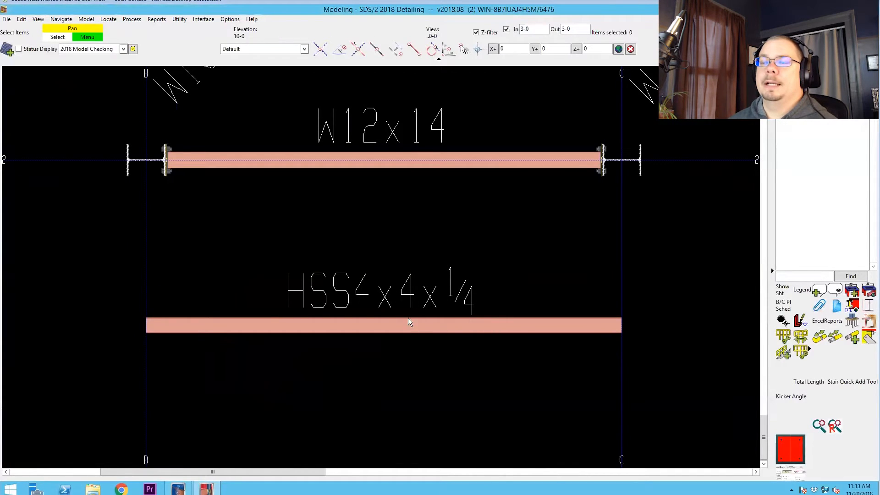
{"action": "mouse_move", "coordinate": [399, 341]}
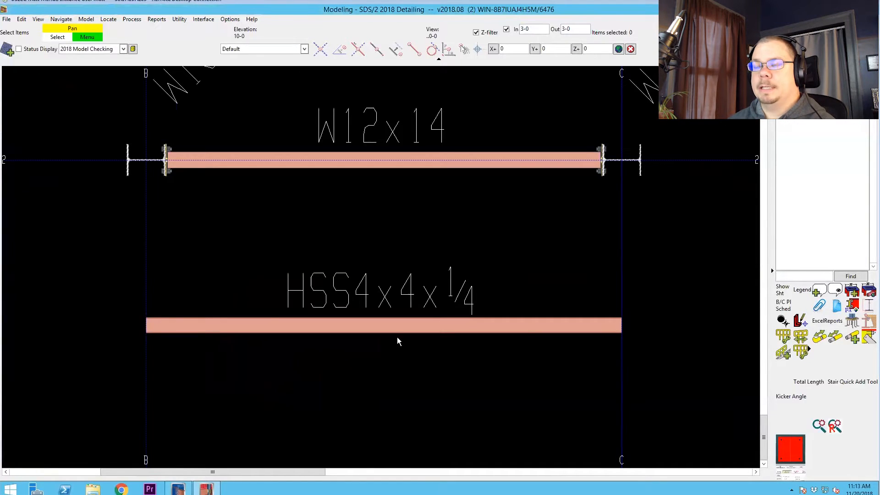
{"action": "mouse_move", "coordinate": [389, 324]}
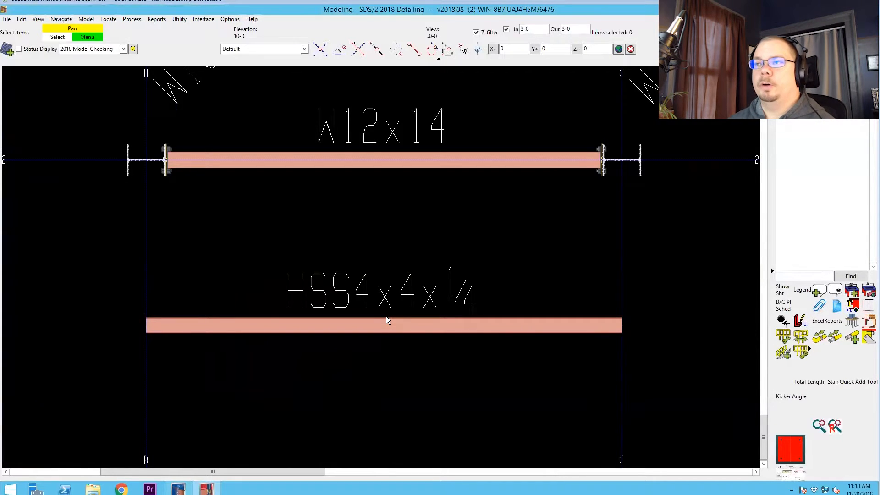
{"action": "mouse_move", "coordinate": [374, 290]}
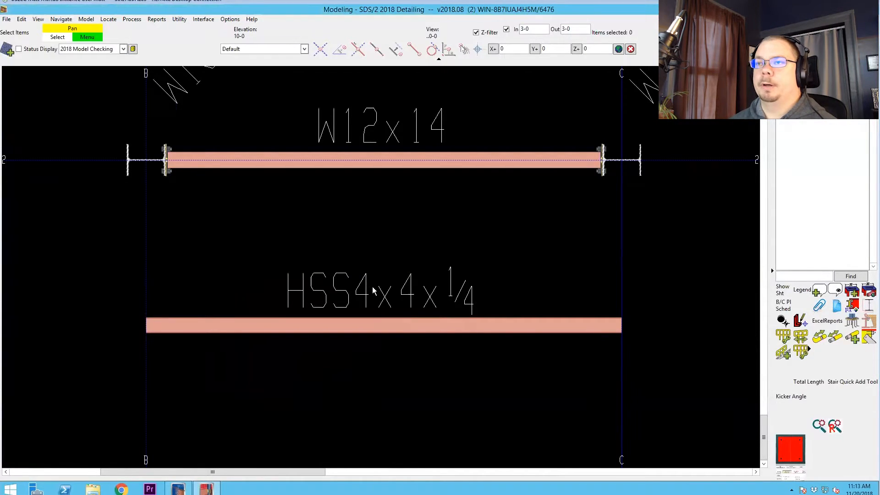
Run HSS_Cap.py on the HSS4x4x1/4 tube, accept the end cap plate settings and decline Do again
{"action": "left_click", "coordinate": [383, 325]}
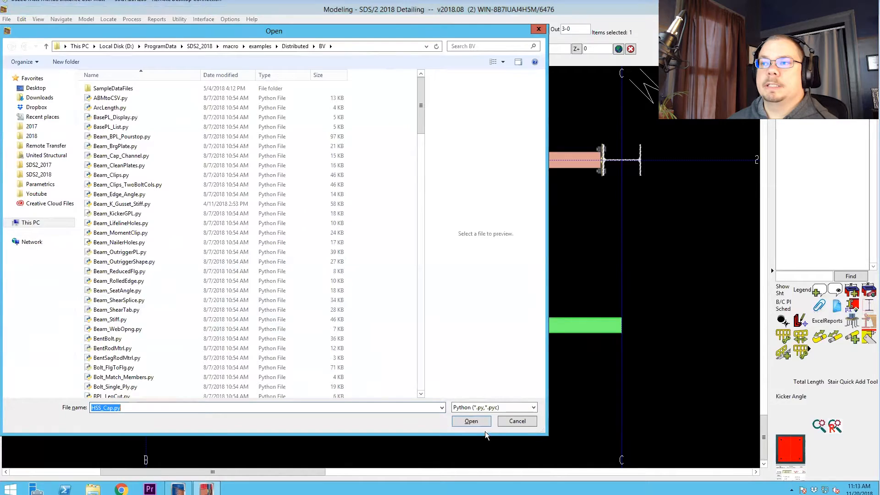
{"action": "left_click", "coordinate": [471, 421]}
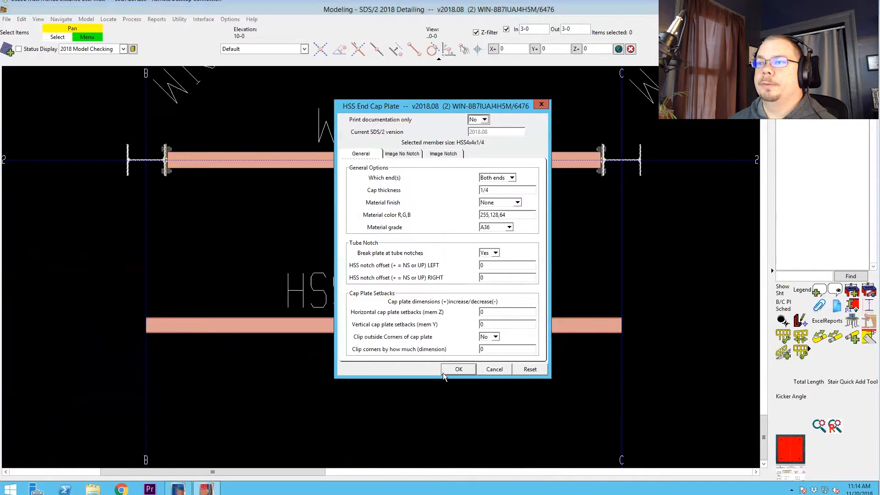
{"action": "left_click", "coordinate": [458, 368]}
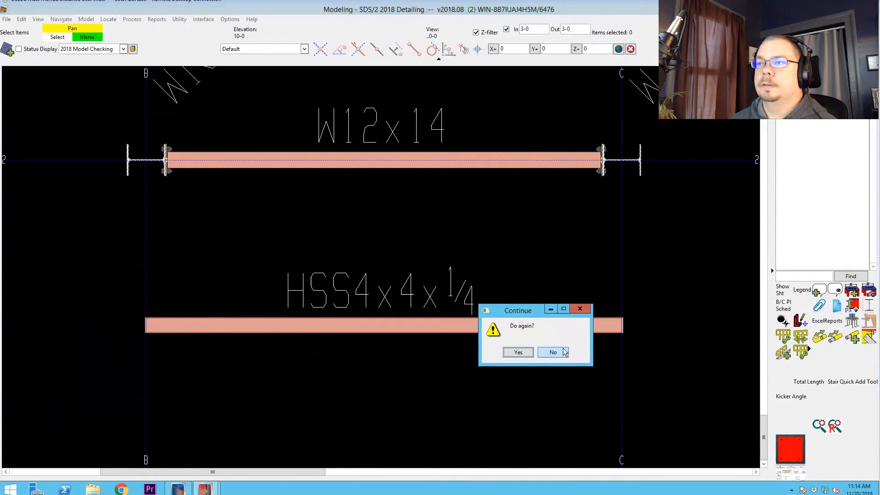
{"action": "left_click", "coordinate": [552, 352]}
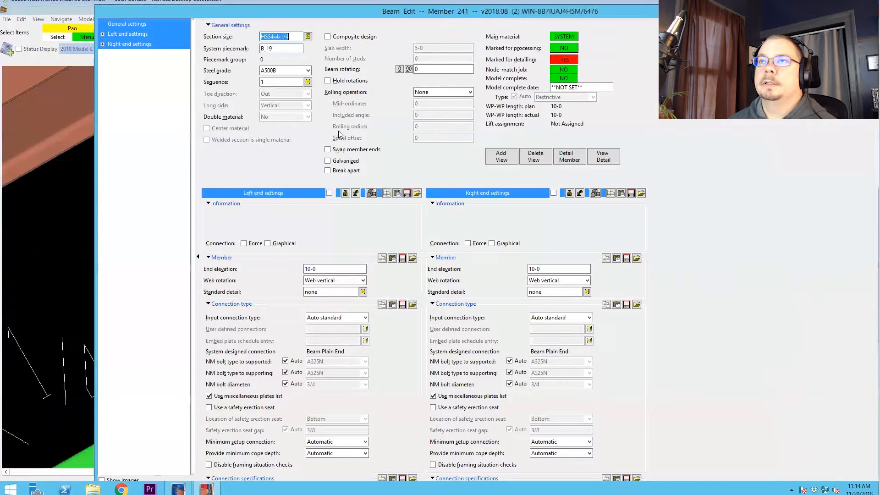
Review the cap plate's Rectangular Plate Material, then erase the HSS_Cap.py parametric items from the tube
{"action": "left_click", "coordinate": [284, 37]}
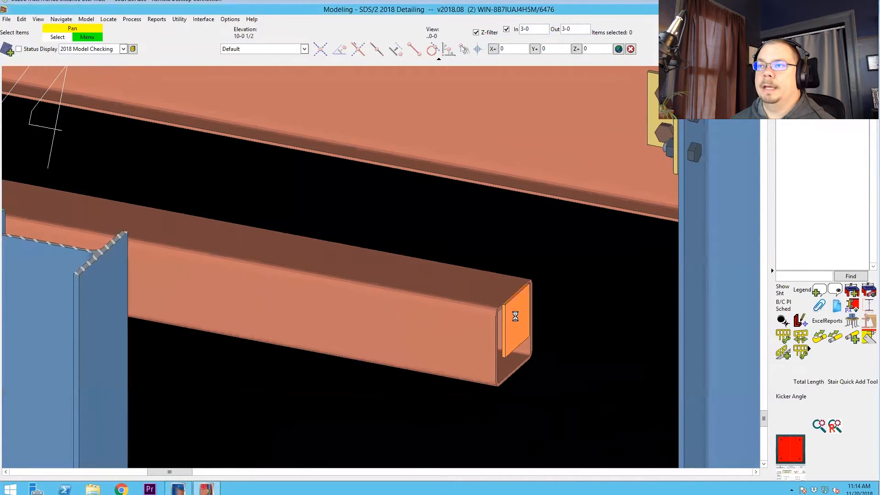
{"action": "double_click", "coordinate": [514, 316]}
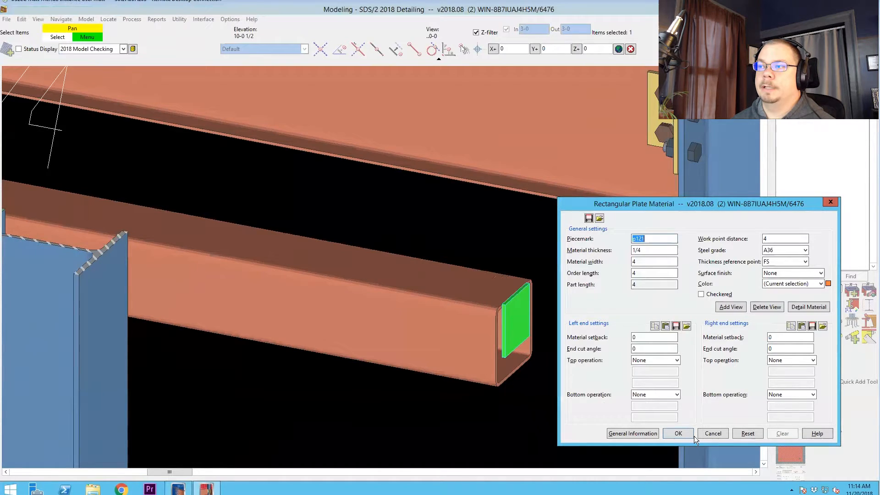
{"action": "left_click", "coordinate": [677, 434]}
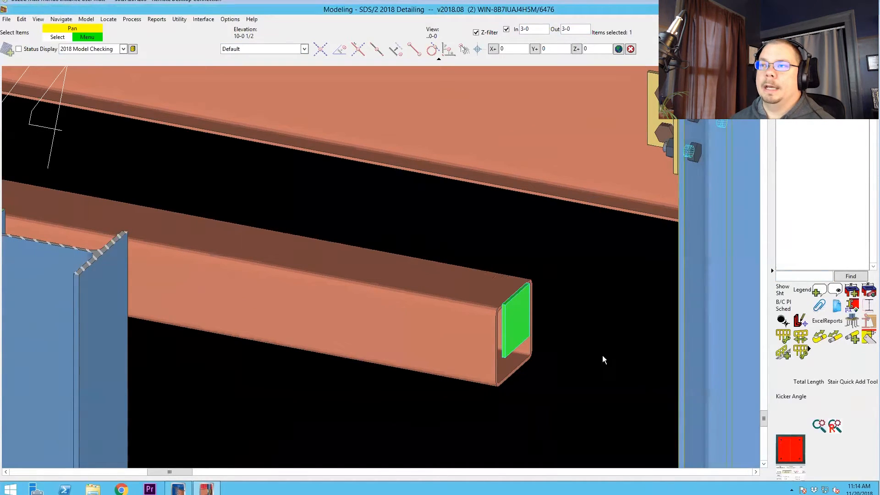
{"action": "mouse_move", "coordinate": [594, 347]}
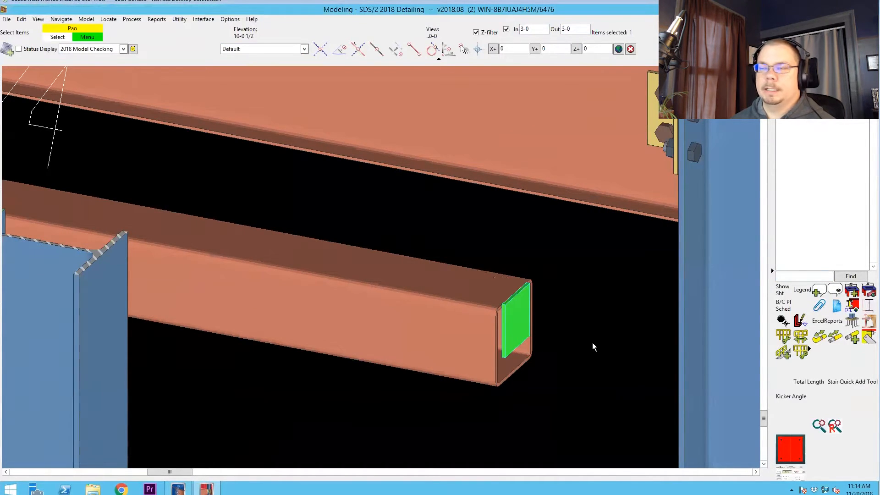
{"action": "left_click", "coordinate": [586, 340]}
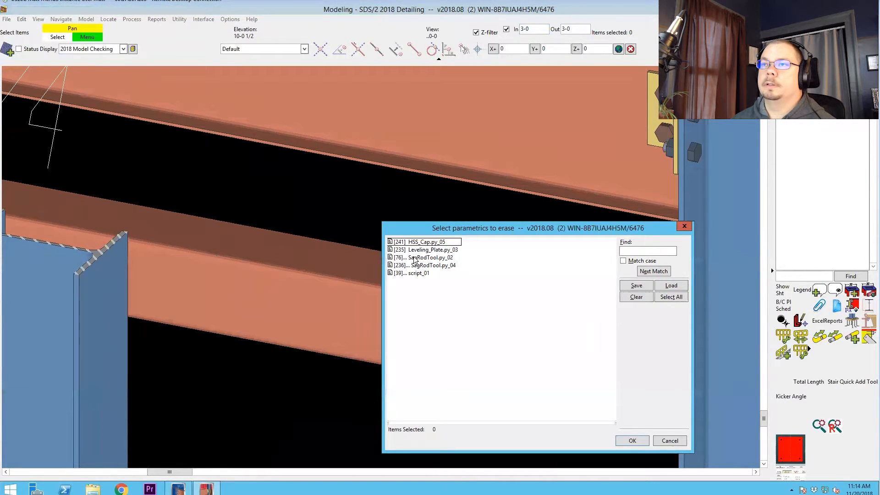
{"action": "left_click", "coordinate": [632, 441]}
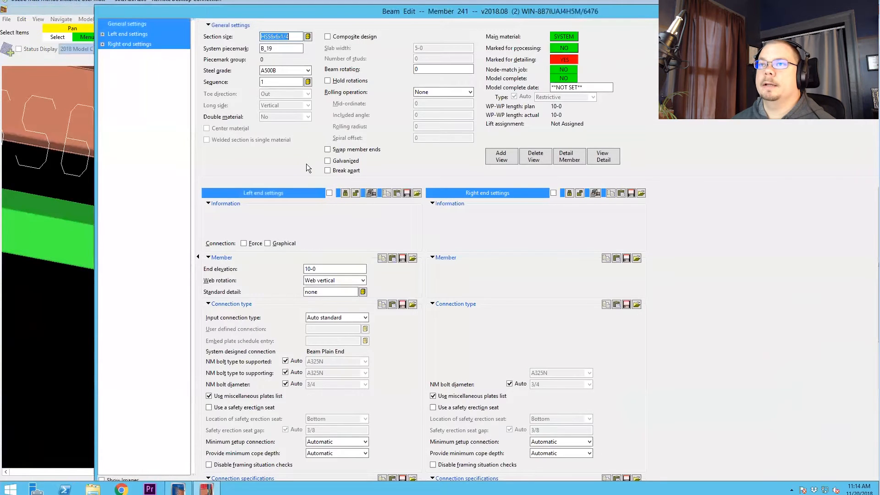
Add an HSS Cap Plates component to the tube (member 241) with the default 1/4 caps
{"action": "type", "text": "hss4x"}
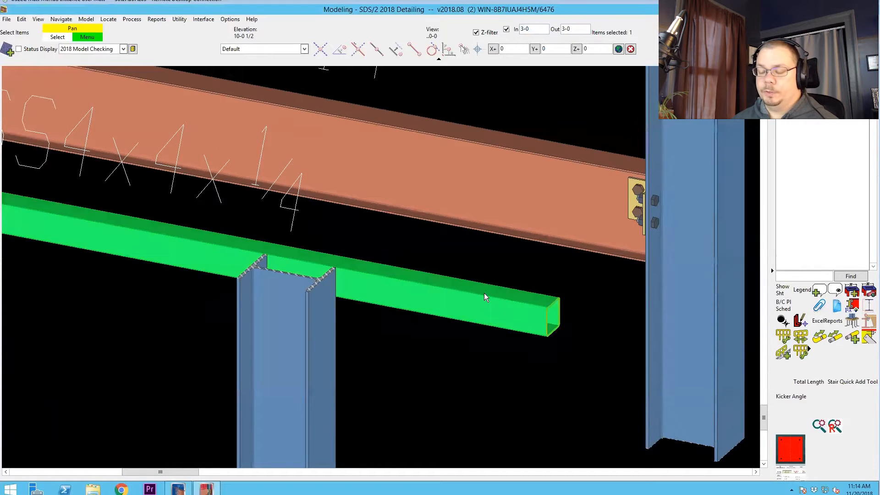
{"action": "mouse_move", "coordinate": [492, 327]}
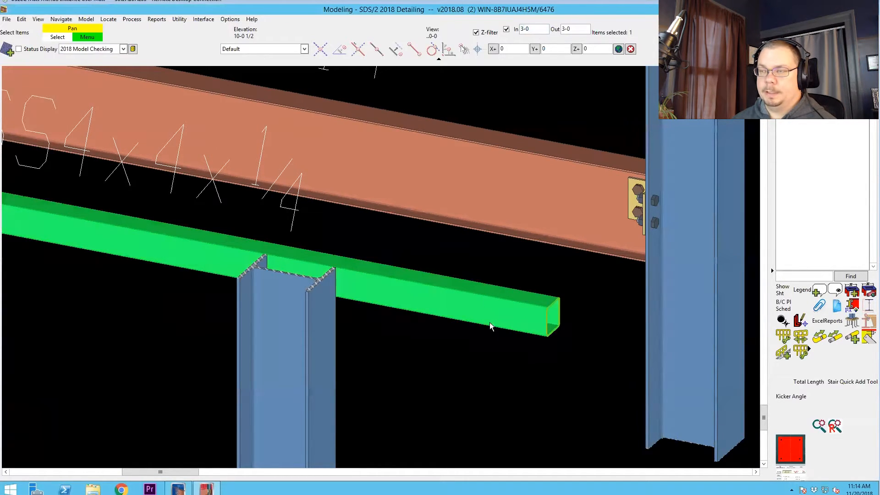
{"action": "mouse_move", "coordinate": [511, 367]}
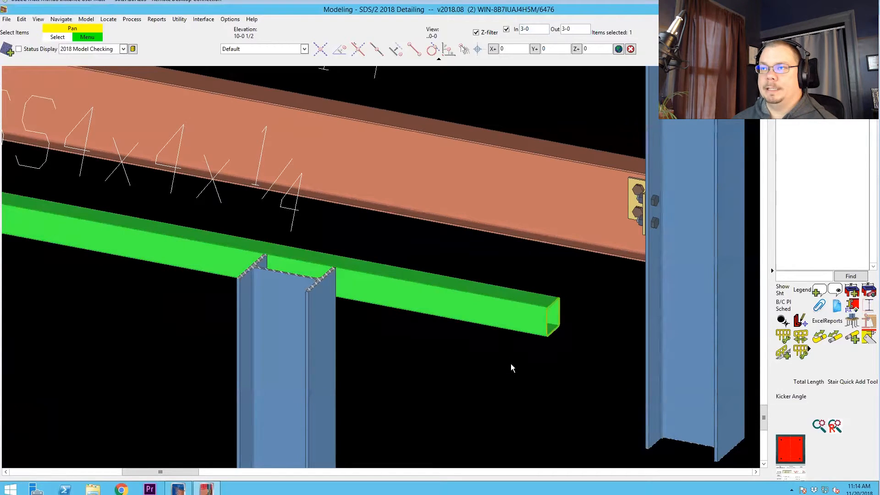
{"action": "mouse_move", "coordinate": [512, 346]}
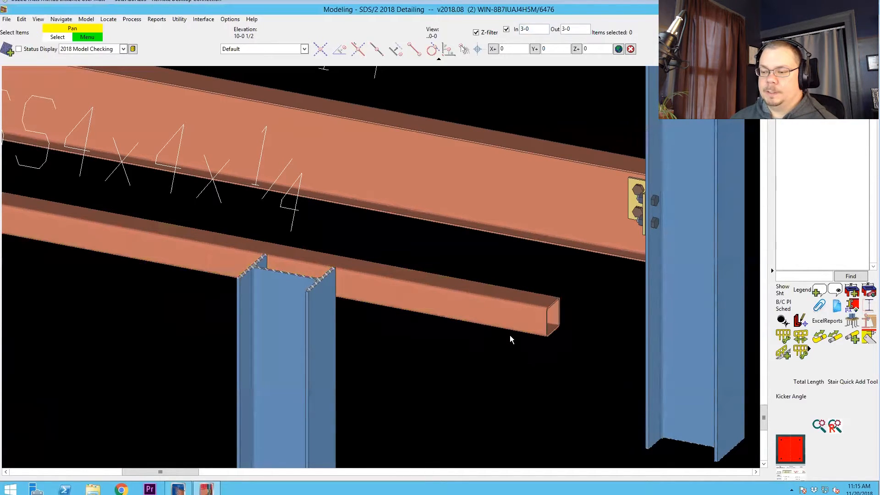
{"action": "mouse_move", "coordinate": [515, 336]}
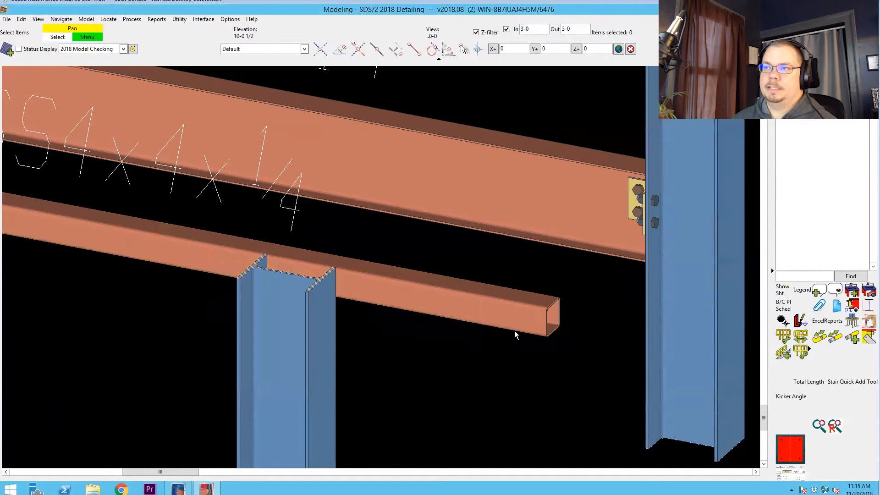
{"action": "mouse_move", "coordinate": [536, 276]}
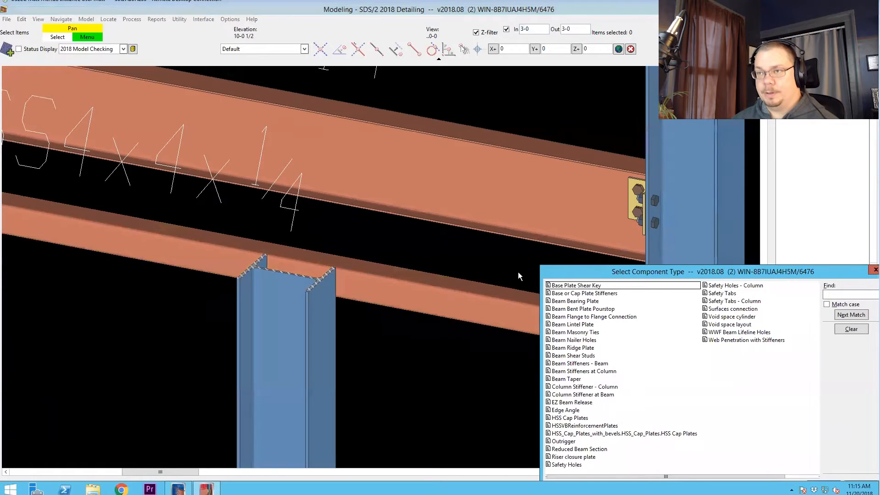
{"action": "mouse_move", "coordinate": [775, 286]}
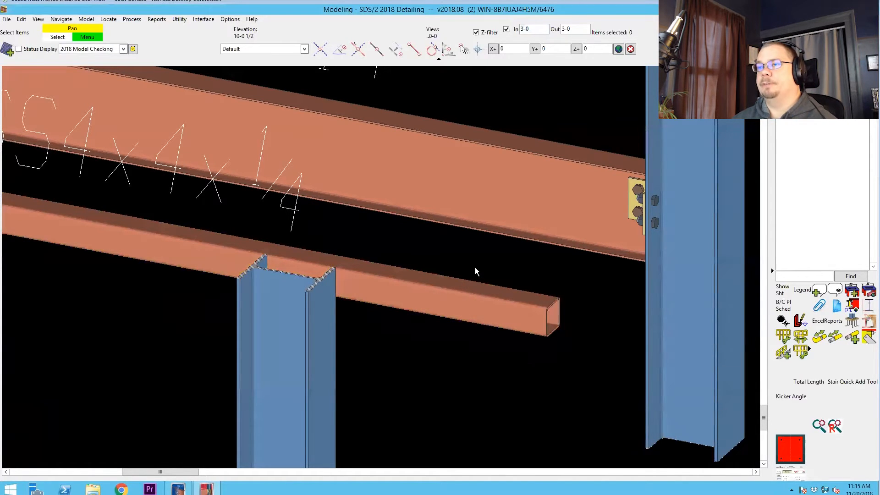
{"action": "mouse_move", "coordinate": [451, 273]}
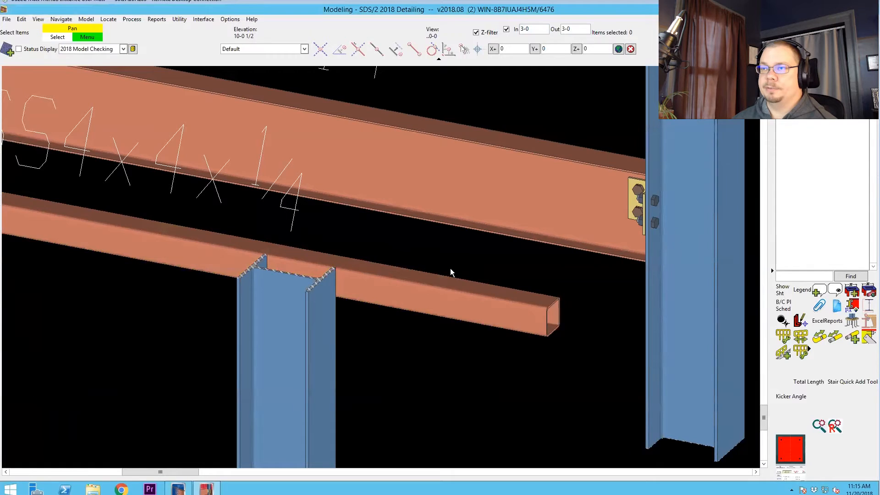
{"action": "left_click", "coordinate": [439, 275]}
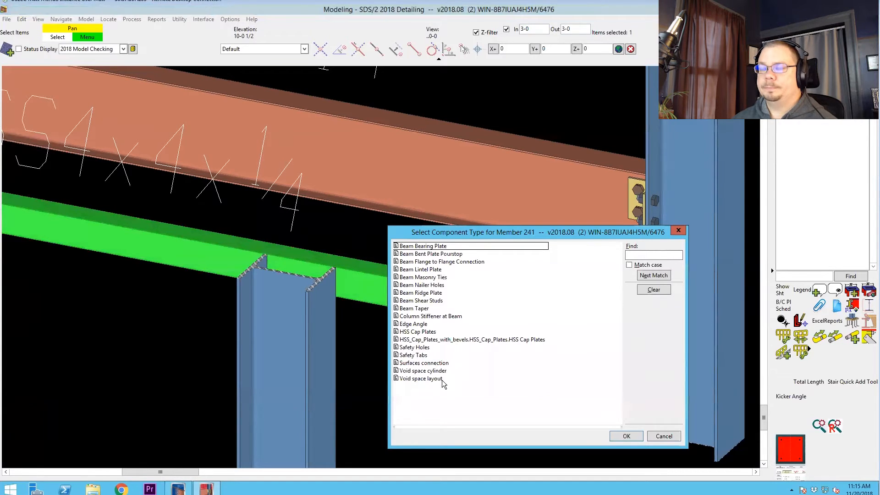
{"action": "mouse_move", "coordinate": [443, 294]}
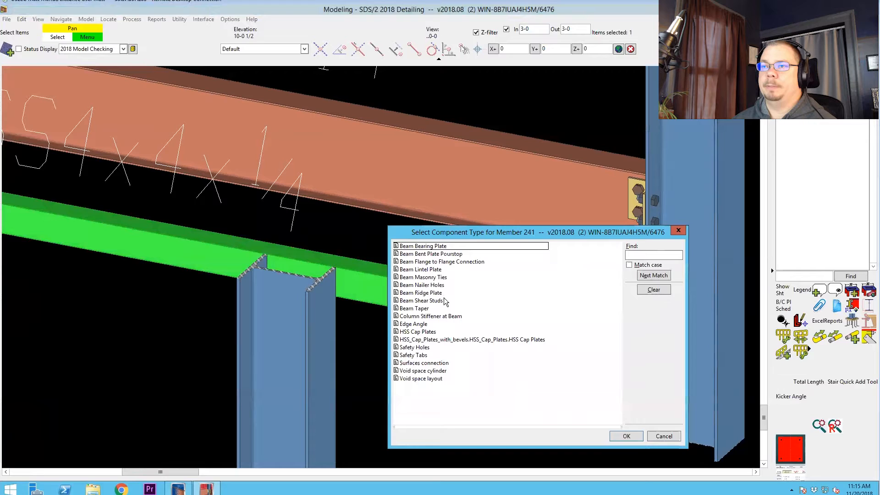
{"action": "left_click", "coordinate": [416, 331]}
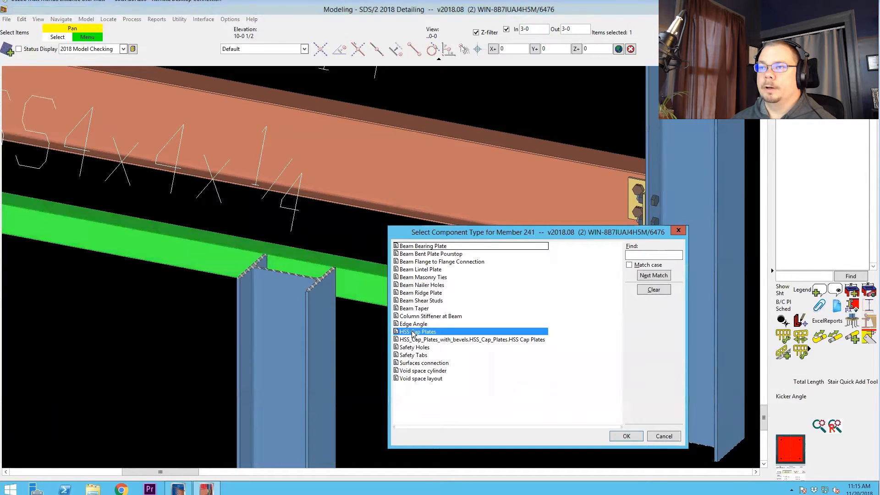
{"action": "left_click", "coordinate": [626, 436]}
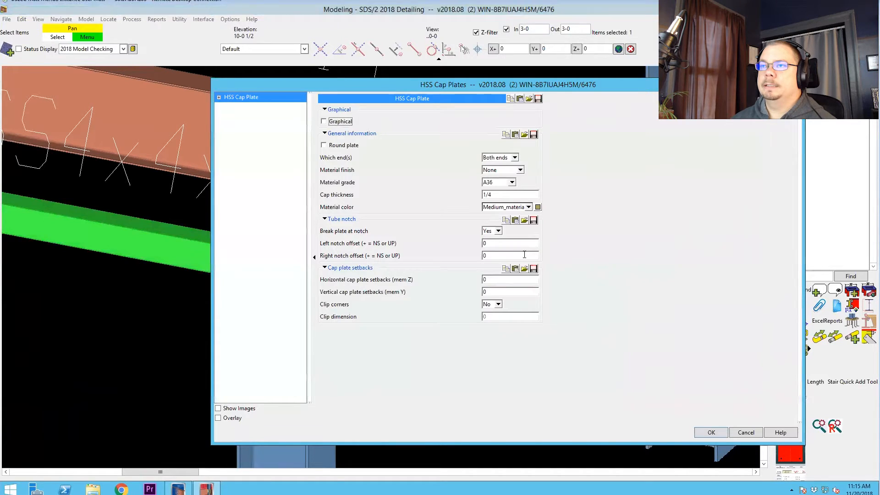
{"action": "left_click", "coordinate": [711, 432]}
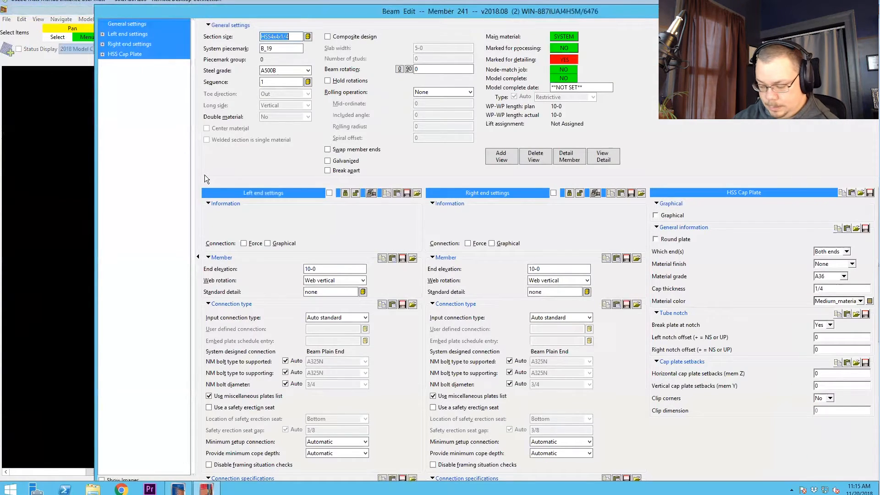
Change the tube's section size to HSS6x6x1/4 and reopen the resized tube for editing
{"action": "type", "text": "hs6x6x1/4"}
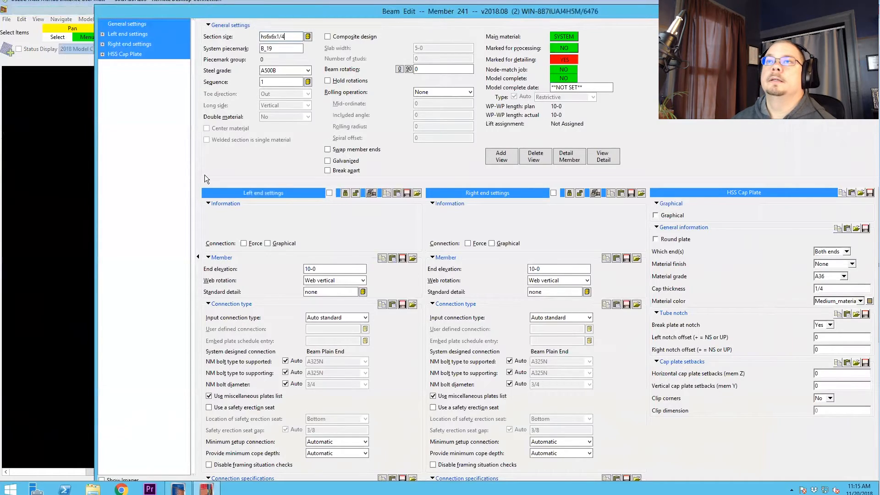
{"action": "left_click", "coordinate": [308, 37]}
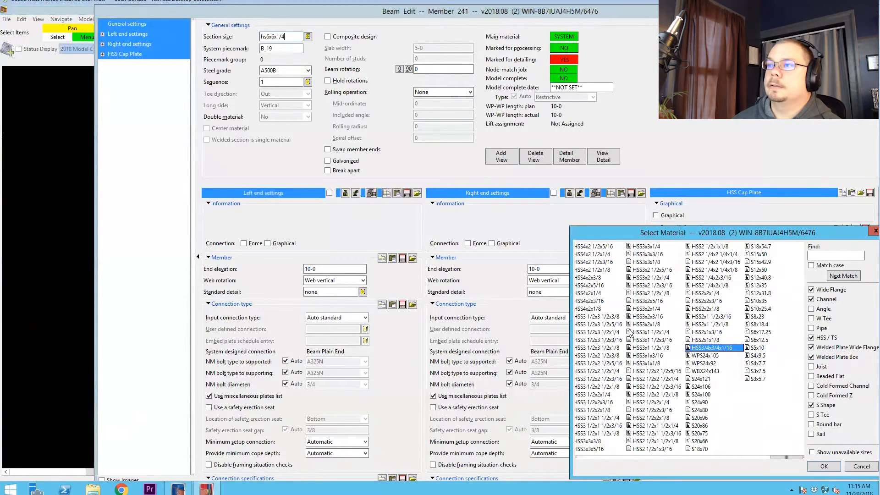
{"action": "left_click", "coordinate": [823, 466]}
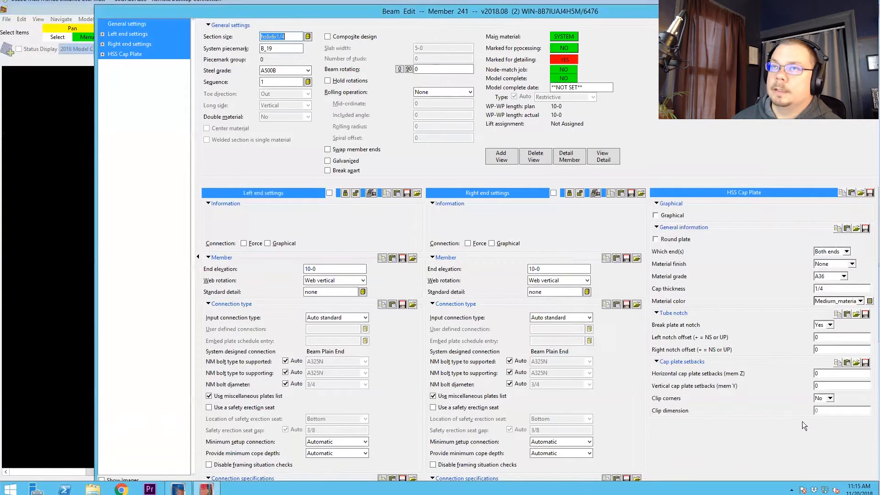
{"action": "type", "text": "hss6x"}
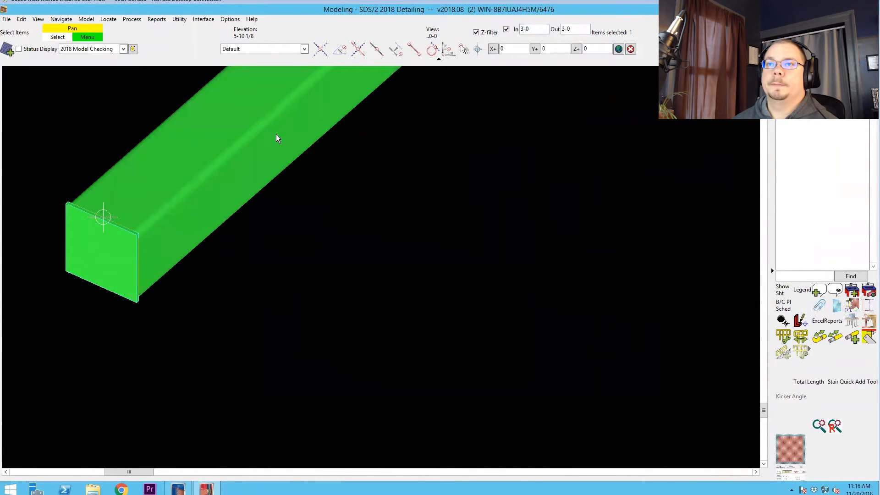
{"action": "double_click", "coordinate": [169, 169]}
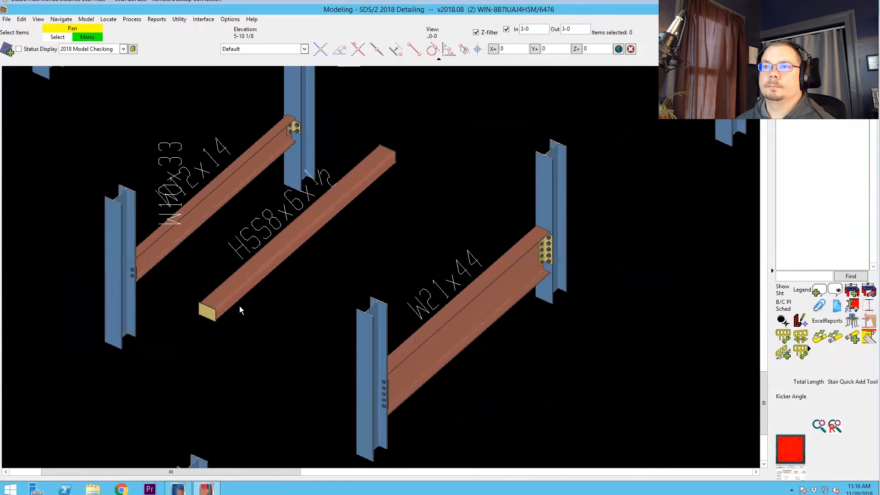
{"action": "mouse_move", "coordinate": [494, 353]}
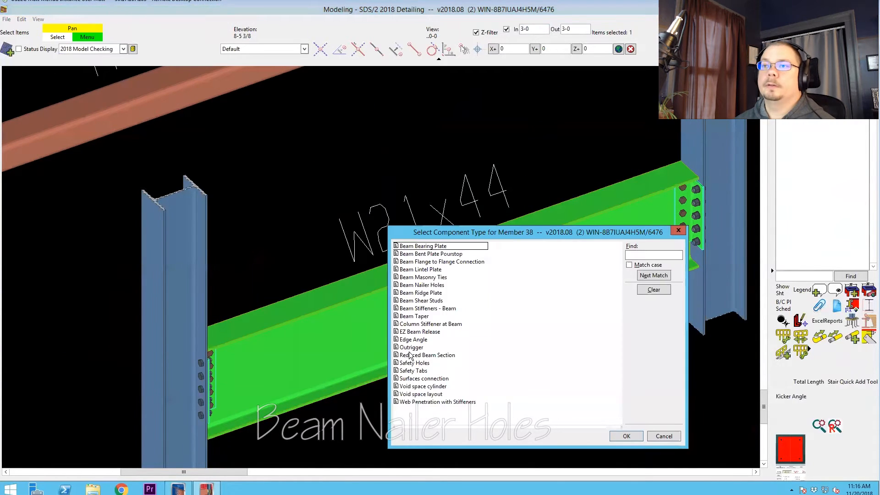
Add a Beam Nailer Holes component with staggered holes in the W21x44 top flange
{"action": "left_click", "coordinate": [421, 285]}
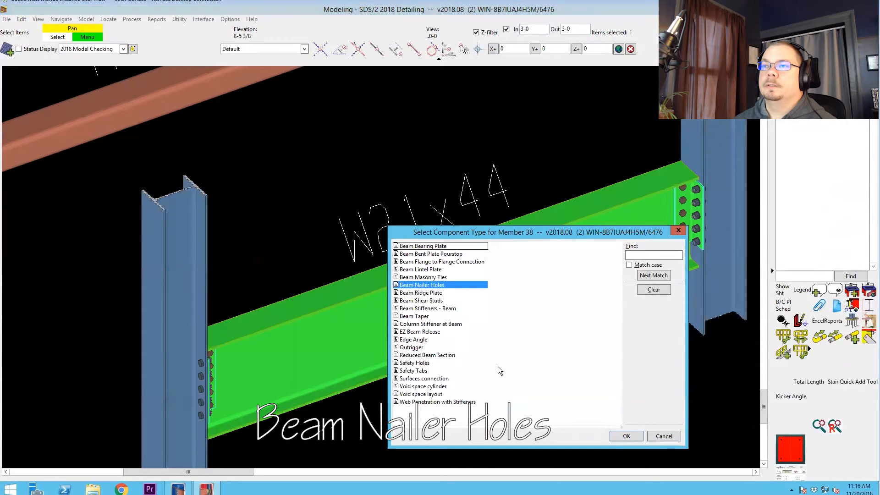
{"action": "left_click", "coordinate": [625, 436]}
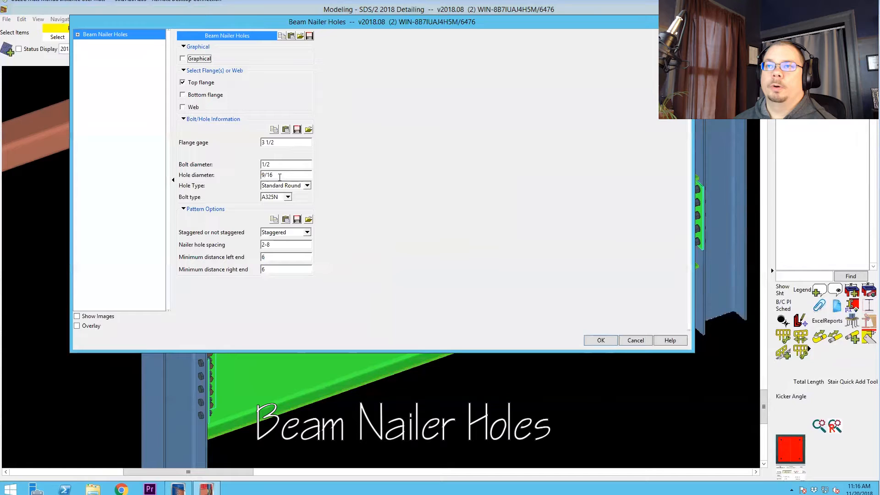
{"action": "left_click", "coordinate": [306, 232]}
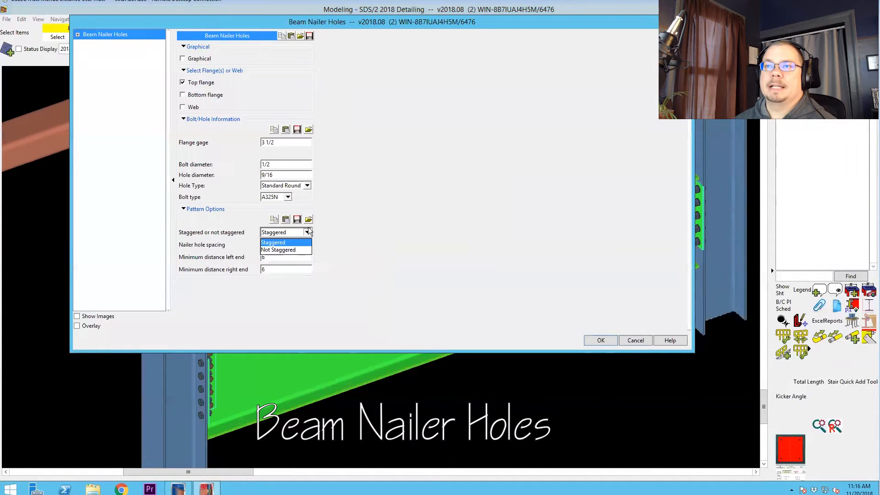
{"action": "left_click", "coordinate": [286, 242]}
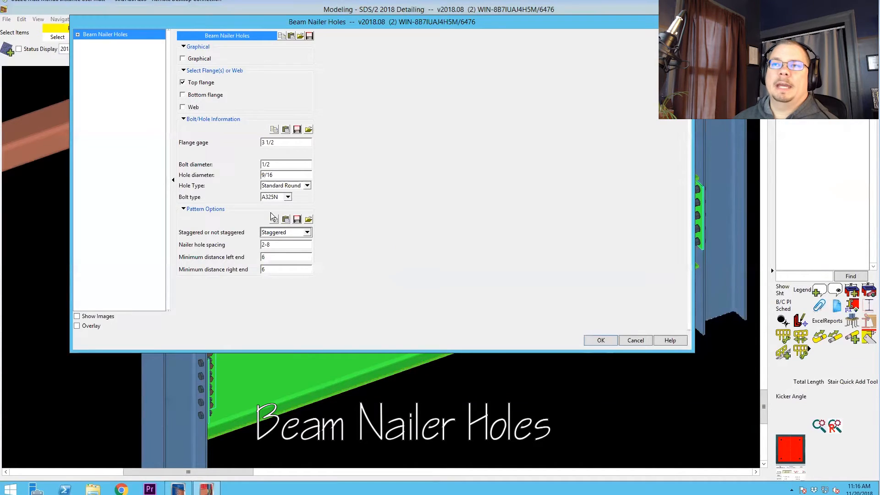
{"action": "mouse_move", "coordinate": [230, 142]}
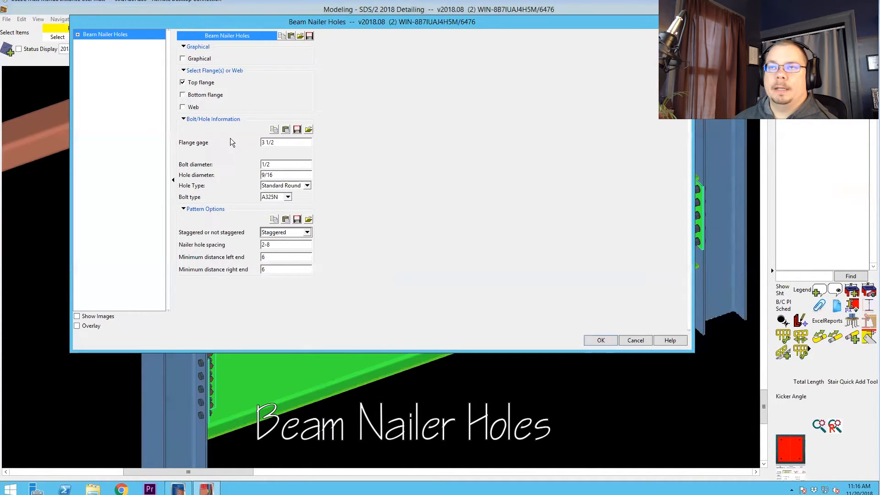
{"action": "mouse_move", "coordinate": [213, 109]}
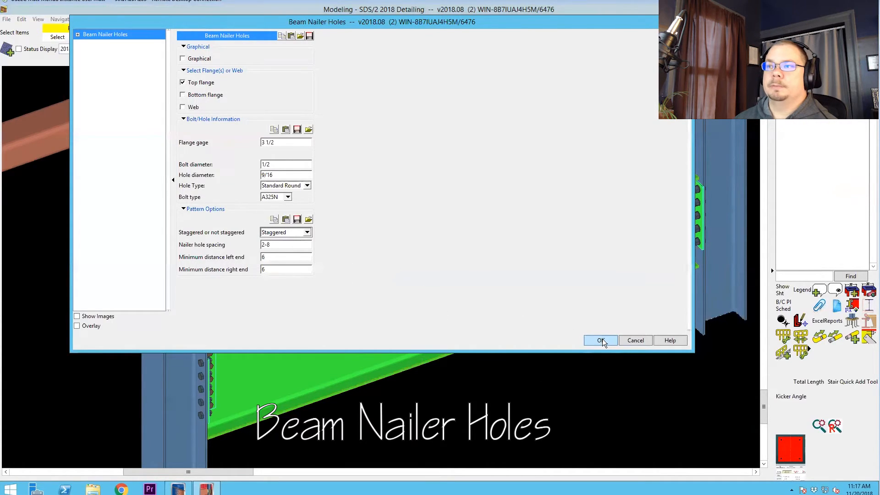
{"action": "left_click", "coordinate": [599, 340]}
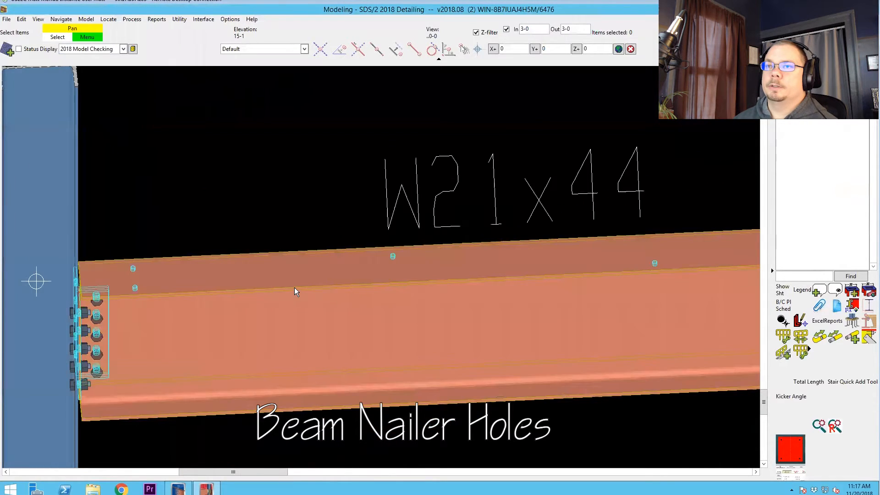
Add a second Beam Nailer Holes component in the web with first-row distance 1
{"action": "left_click", "coordinate": [296, 292]}
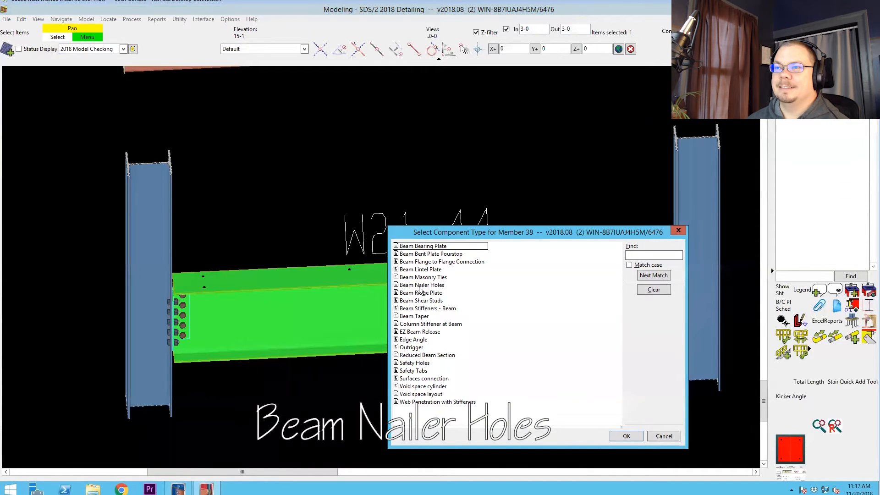
{"action": "left_click", "coordinate": [625, 436]}
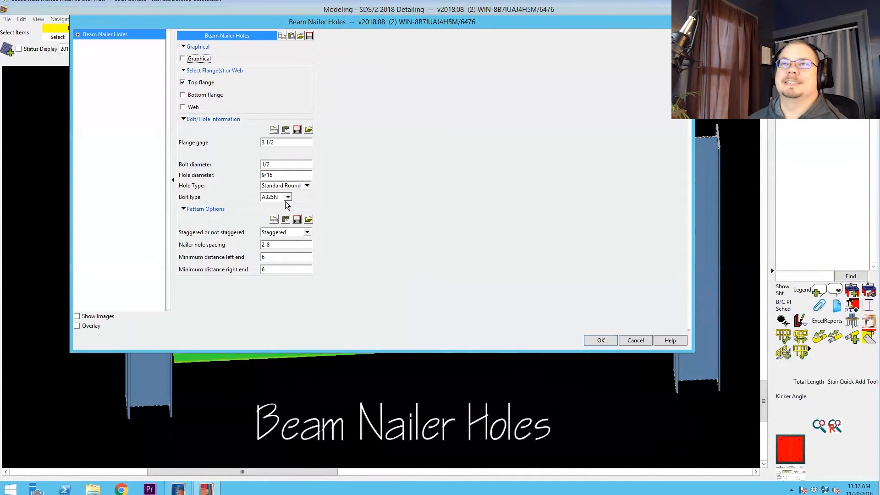
{"action": "left_click", "coordinate": [182, 81]}
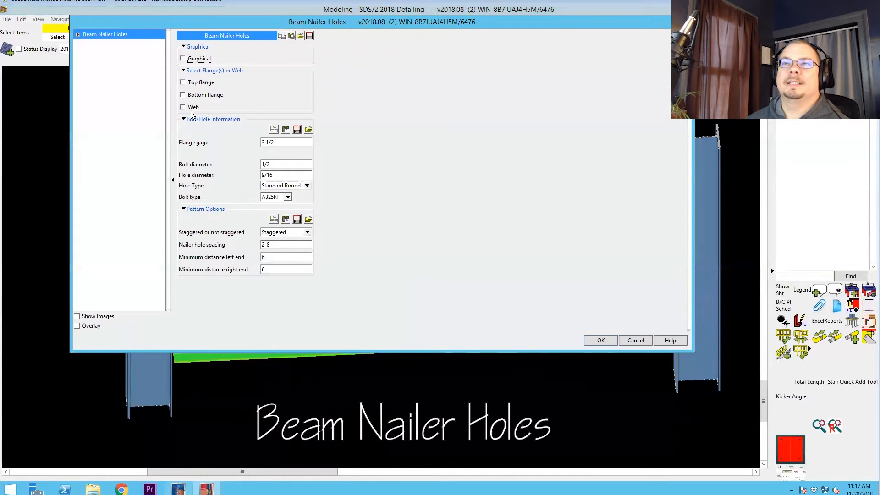
{"action": "left_click", "coordinate": [182, 106]}
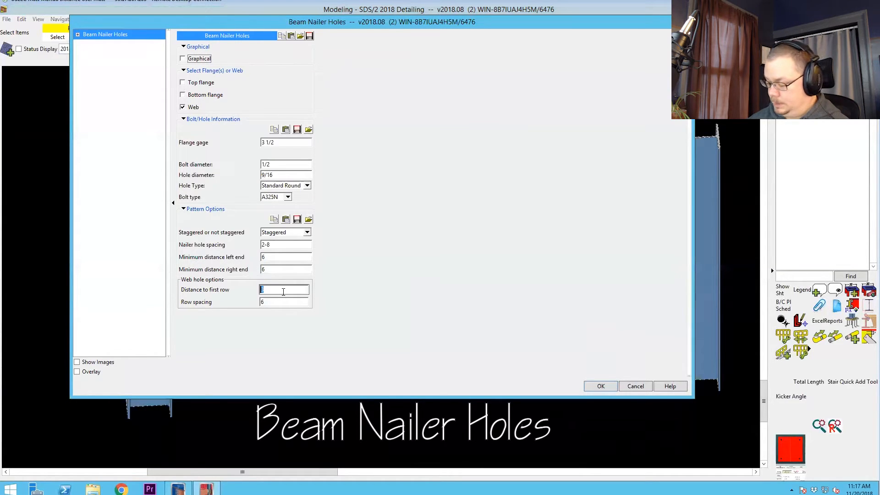
{"action": "left_click", "coordinate": [283, 301]}
{"action": "type", "text": "3"}
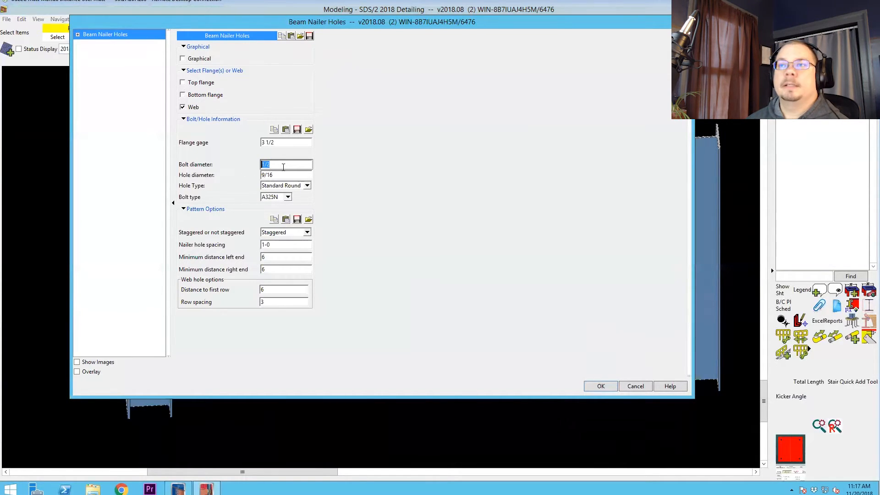
{"action": "type", "text": "1"}
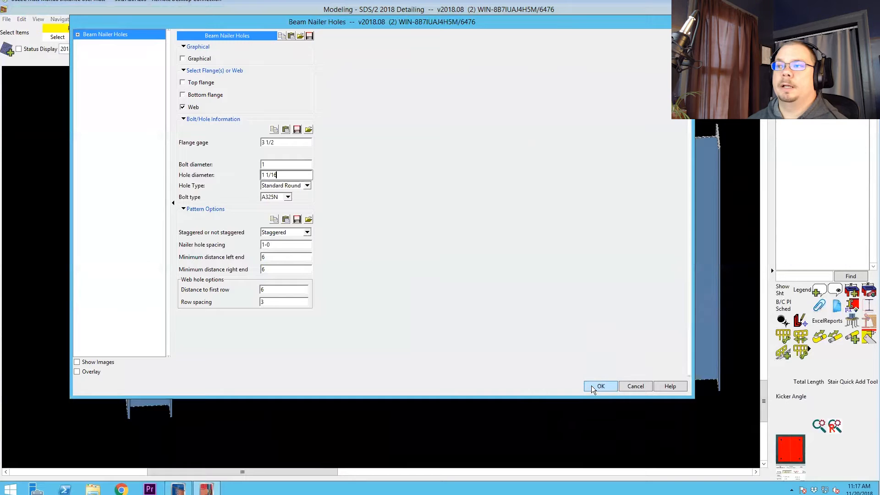
{"action": "left_click", "coordinate": [600, 386]}
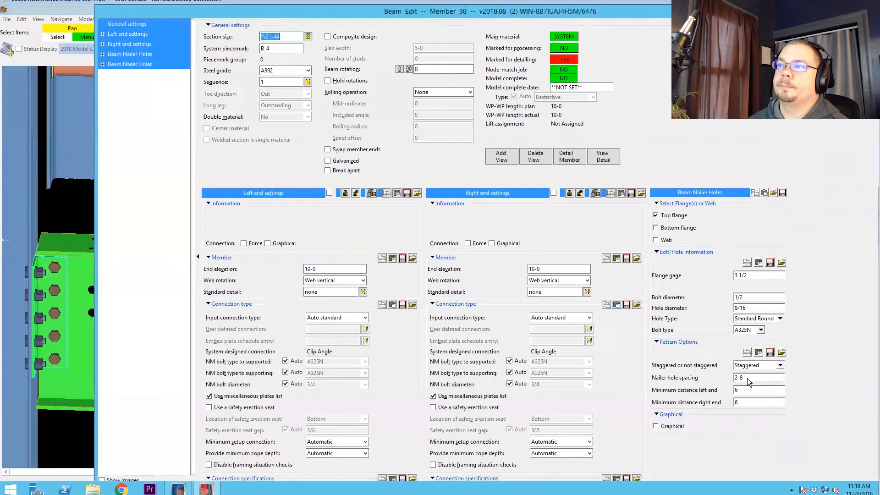
{"action": "mouse_move", "coordinate": [833, 387]}
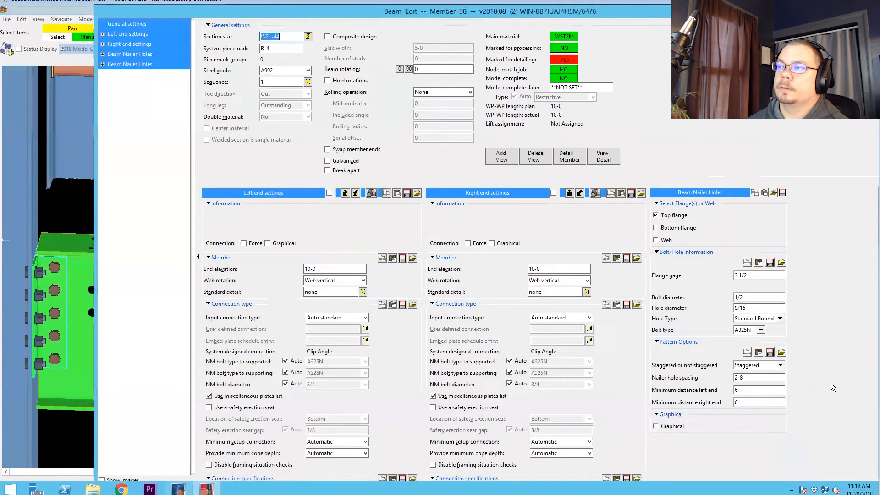
{"action": "mouse_move", "coordinate": [830, 380]}
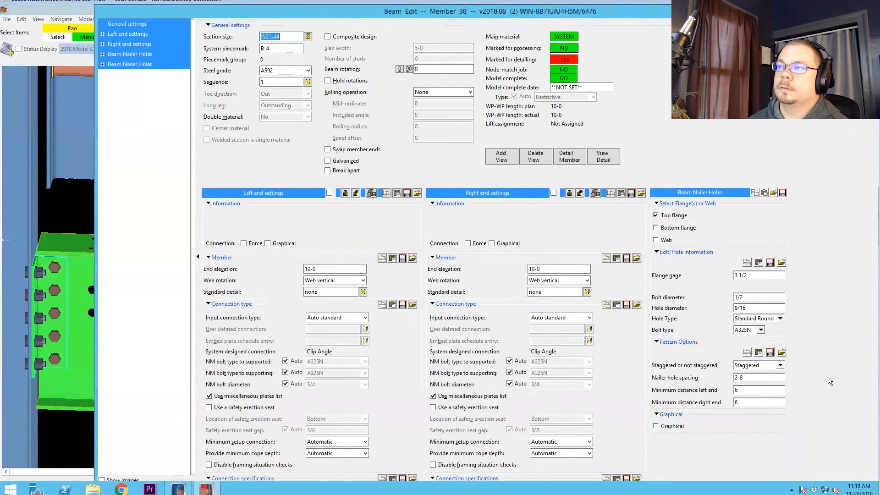
Scroll the member 38 edit window to review the top flange and web nailer hole sections
{"action": "scroll", "scroll_direction": "down", "scroll_amount": 3}
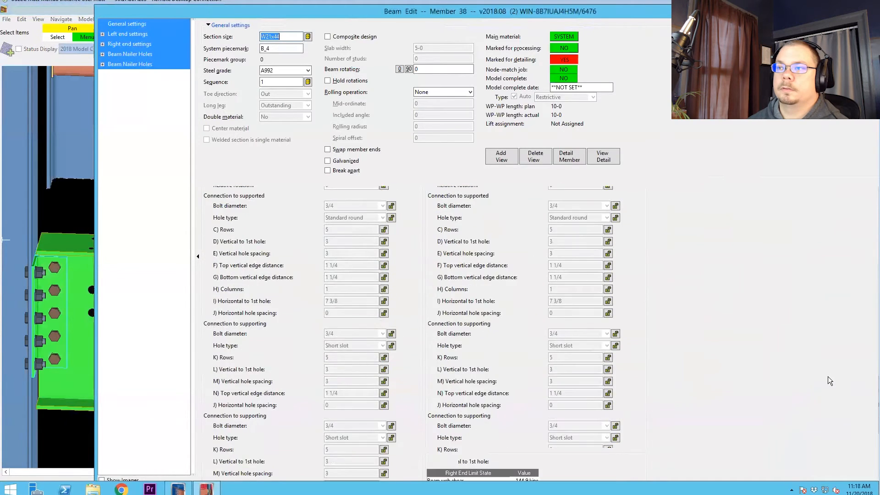
{"action": "left_click", "coordinate": [129, 54]}
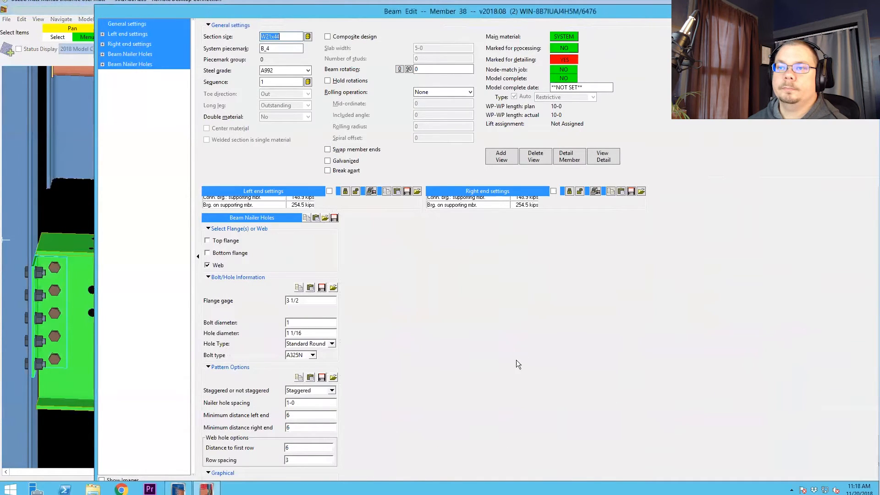
{"action": "mouse_move", "coordinate": [515, 368]}
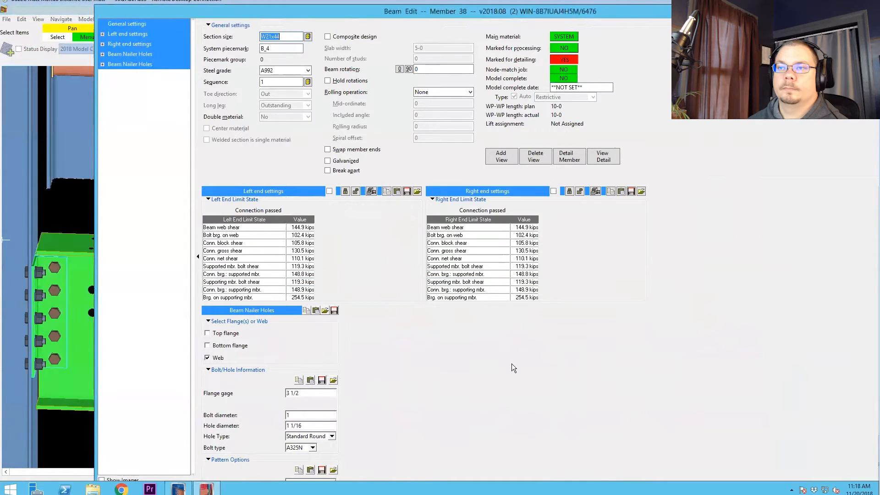
{"action": "mouse_move", "coordinate": [517, 371]}
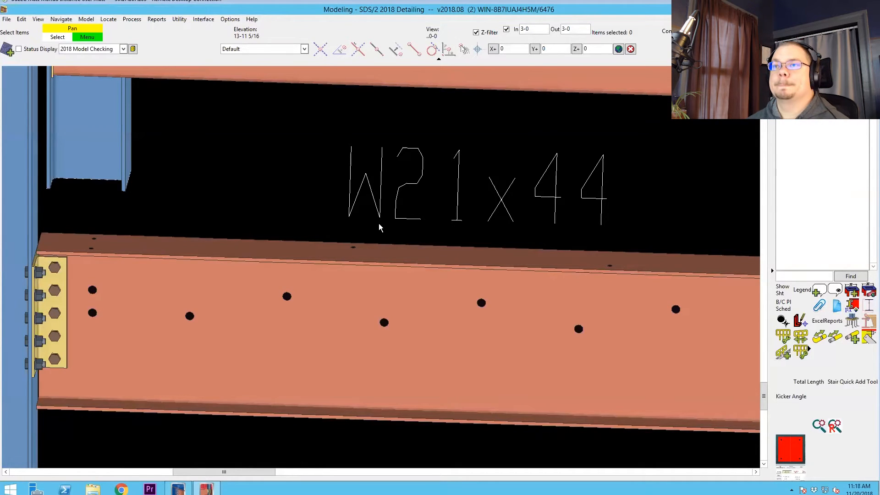
{"action": "mouse_move", "coordinate": [374, 230]}
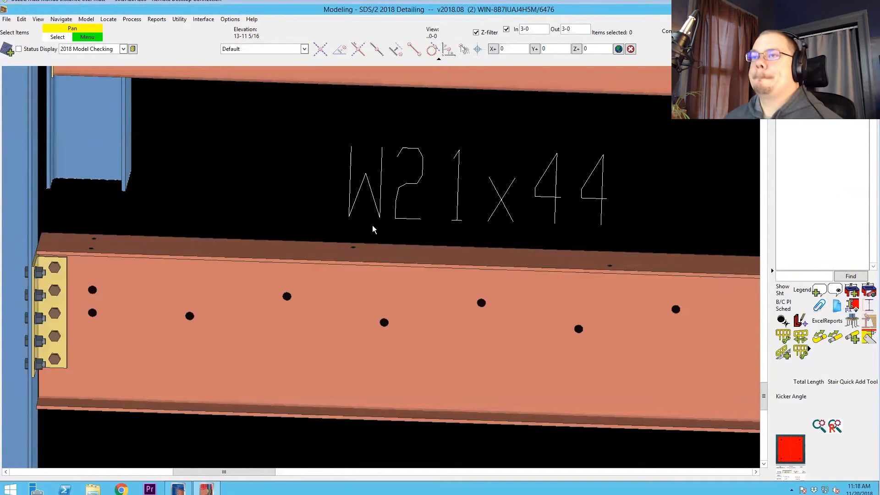
{"action": "mouse_move", "coordinate": [371, 230]}
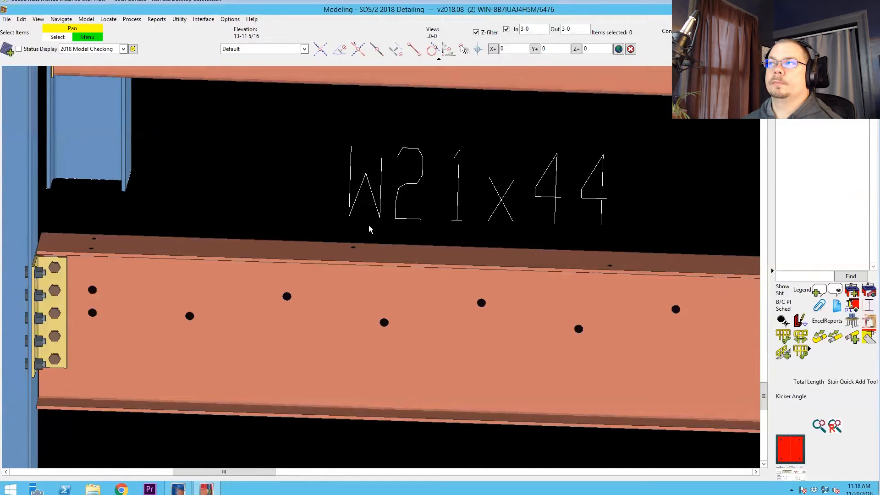
{"action": "mouse_move", "coordinate": [391, 237]}
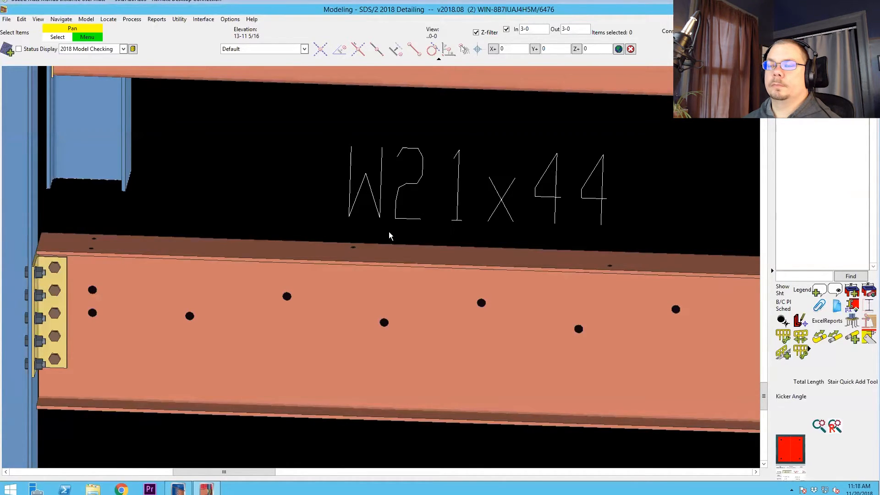
{"action": "mouse_move", "coordinate": [395, 219]}
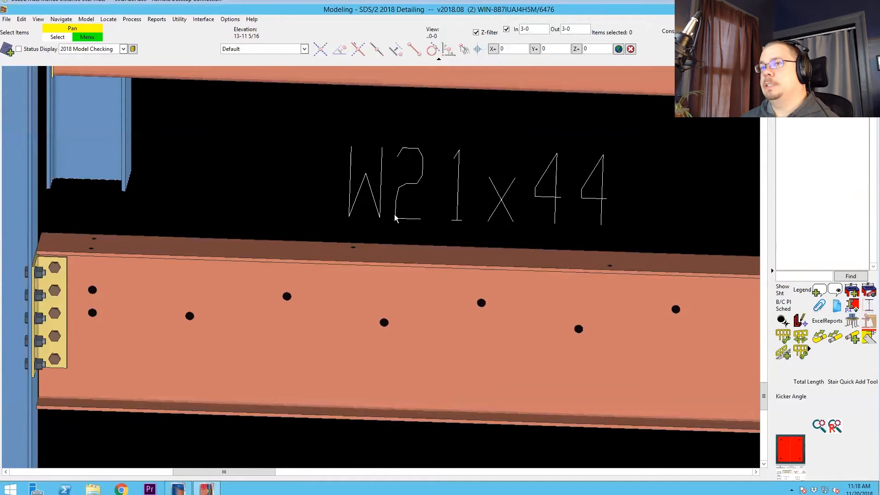
{"action": "left_click", "coordinate": [352, 264]}
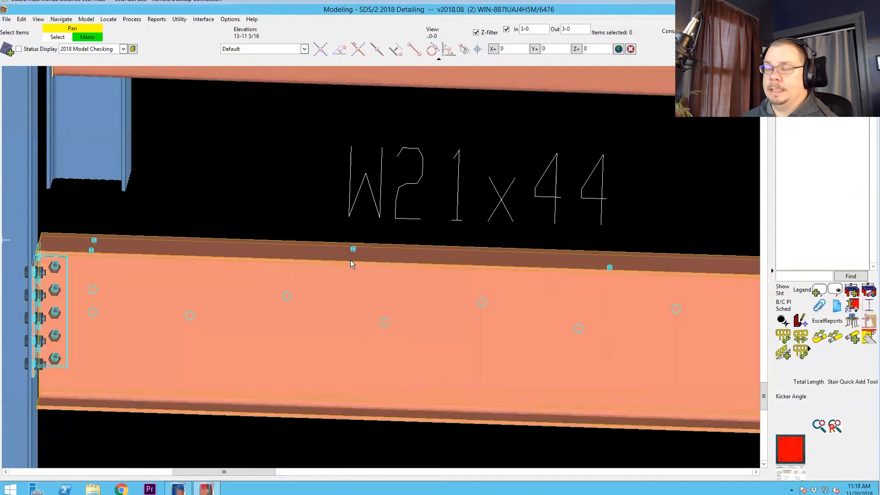
{"action": "mouse_move", "coordinate": [389, 237]}
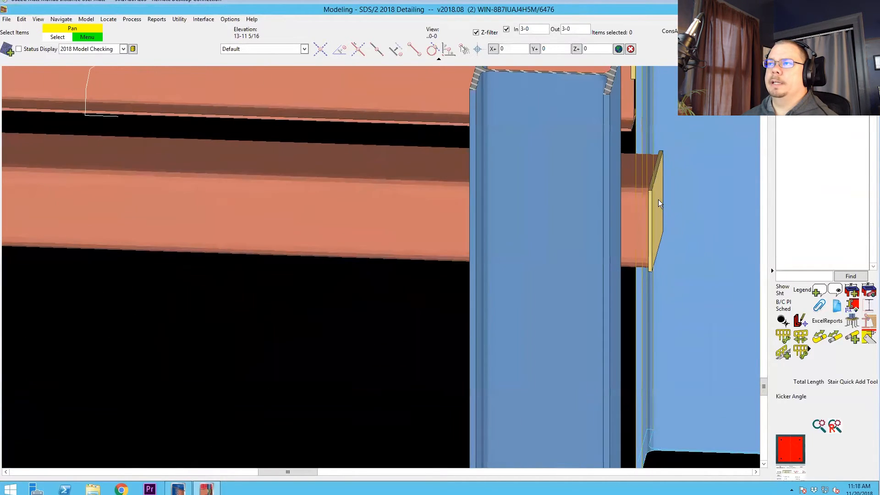
{"action": "mouse_move", "coordinate": [659, 204]}
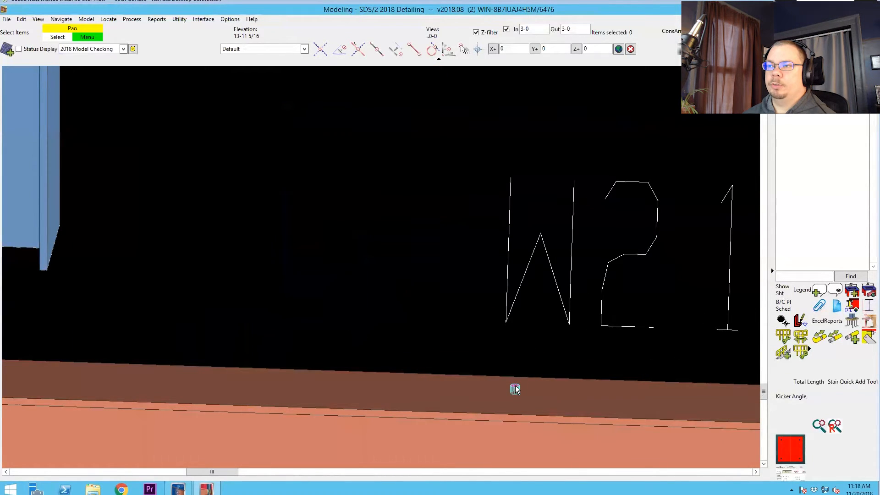
{"action": "mouse_move", "coordinate": [515, 389]}
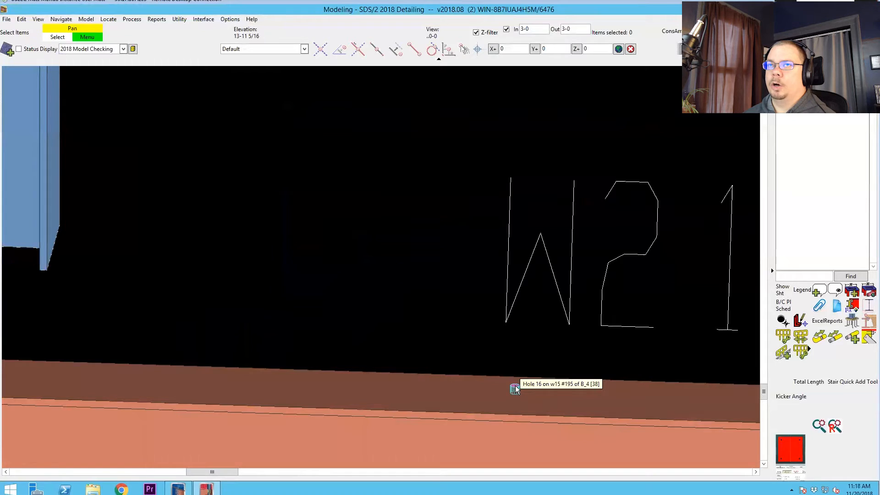
{"action": "mouse_move", "coordinate": [610, 275]}
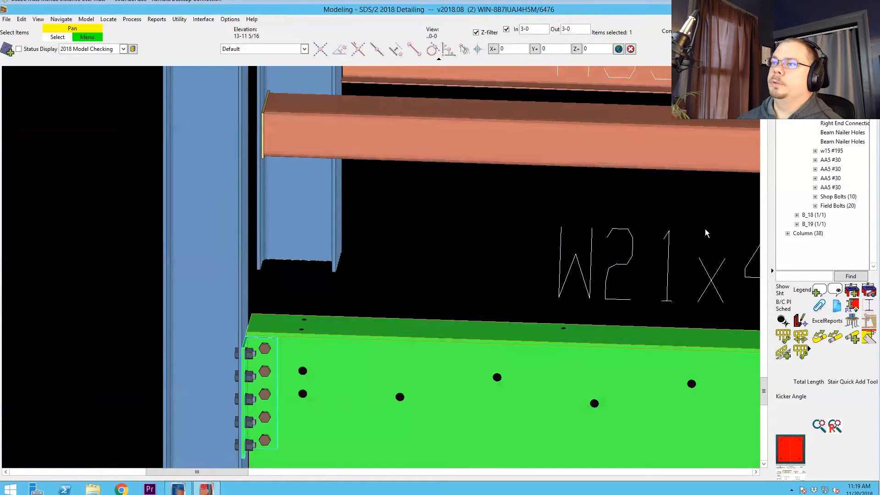
{"action": "left_click", "coordinate": [841, 132]}
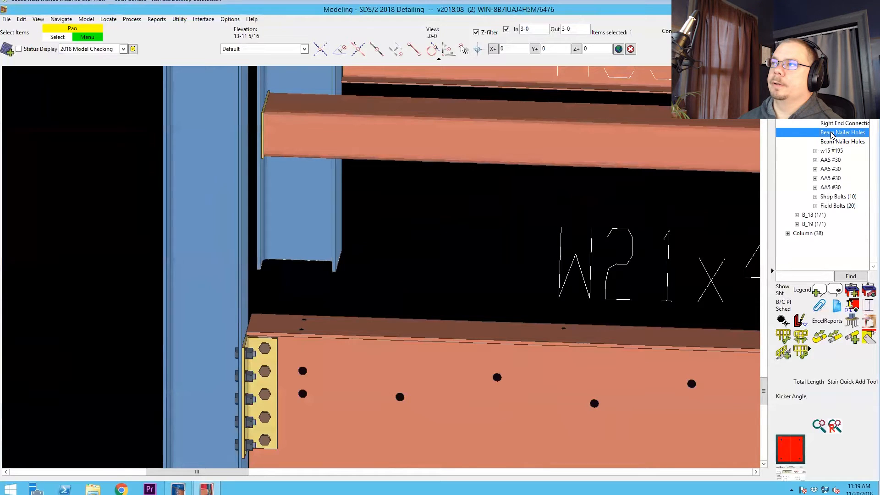
{"action": "mouse_move", "coordinate": [614, 274]}
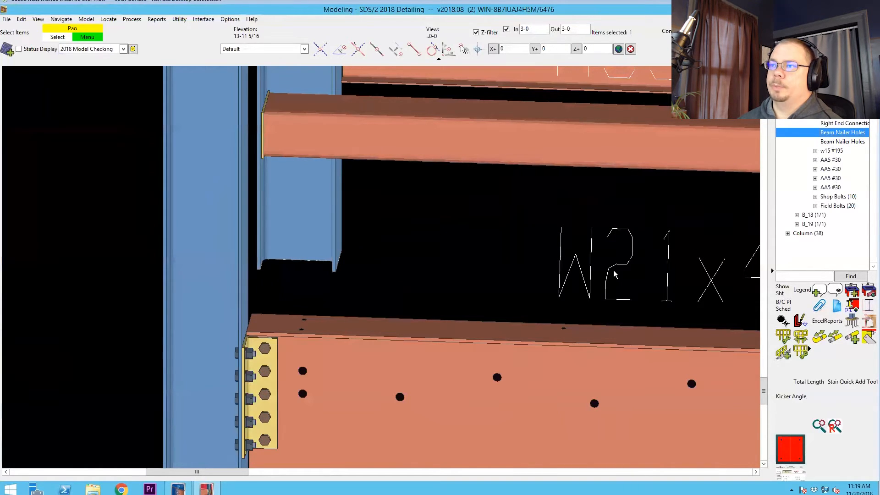
{"action": "left_click", "coordinate": [305, 49]}
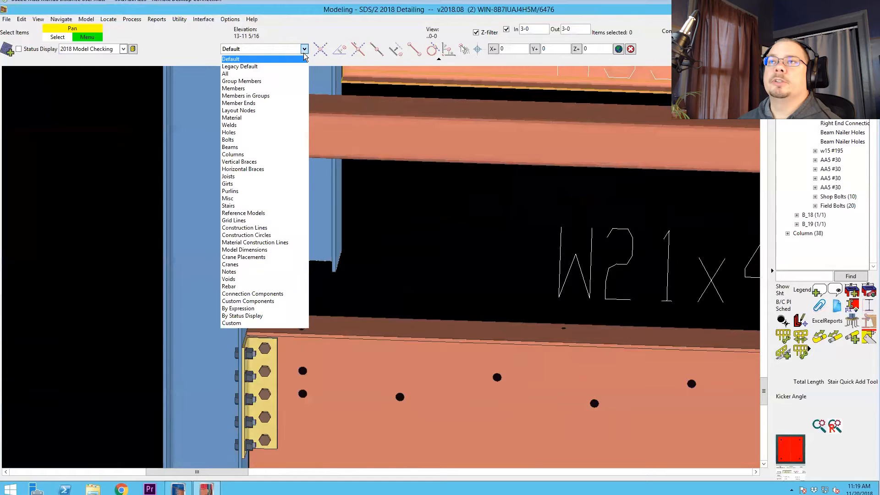
{"action": "mouse_move", "coordinate": [253, 185]}
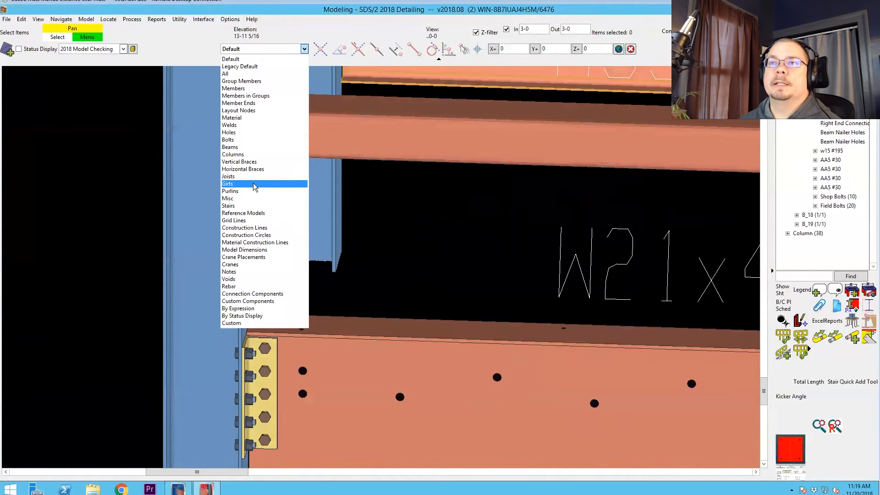
{"action": "mouse_move", "coordinate": [253, 293]}
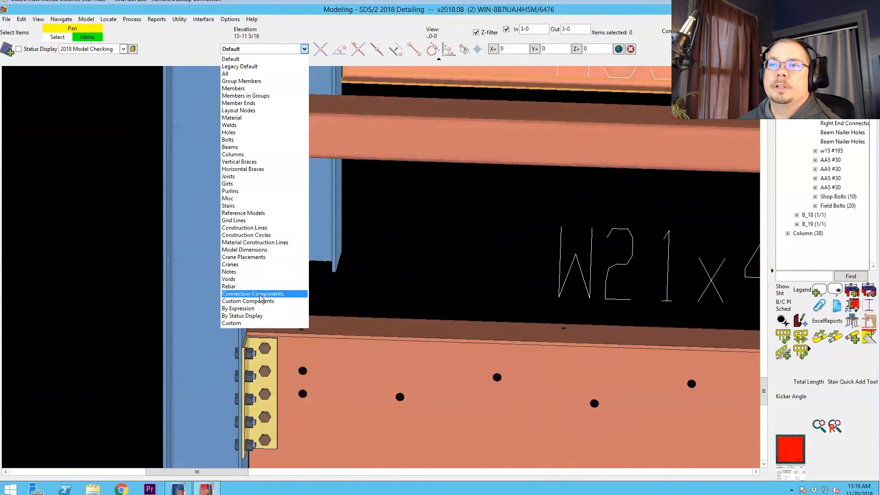
{"action": "left_click", "coordinate": [247, 301]}
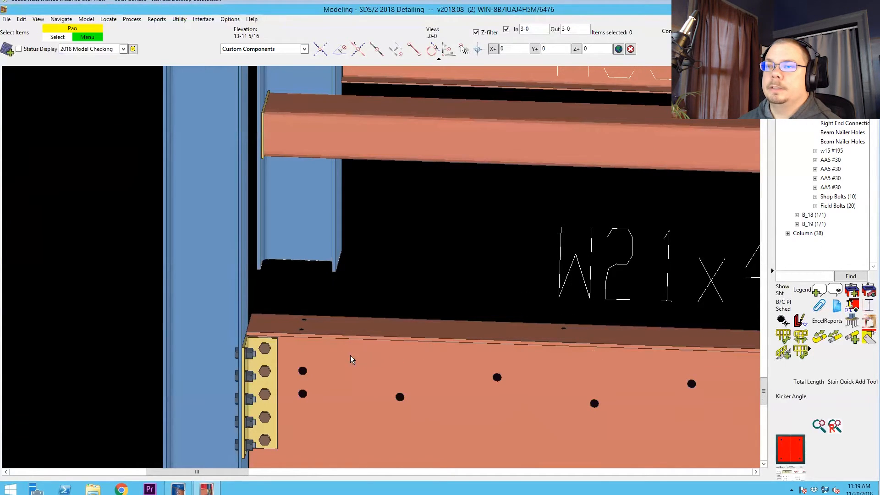
{"action": "mouse_move", "coordinate": [474, 348]}
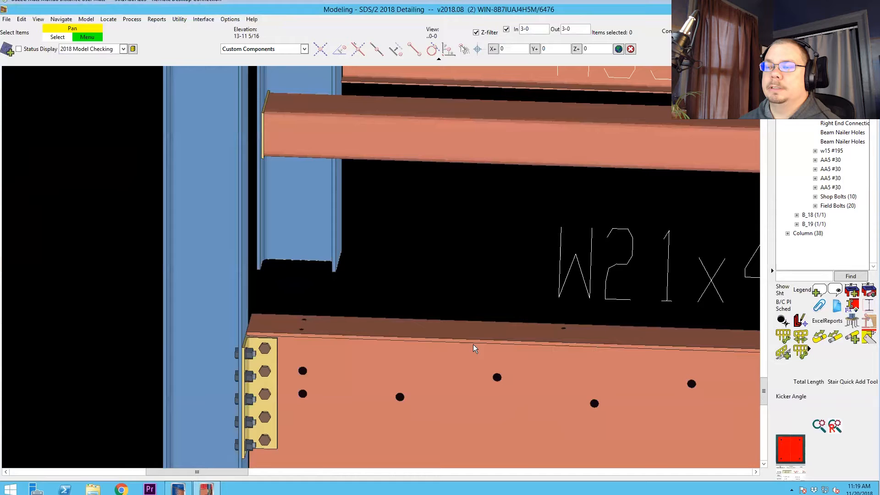
{"action": "mouse_move", "coordinate": [550, 307]}
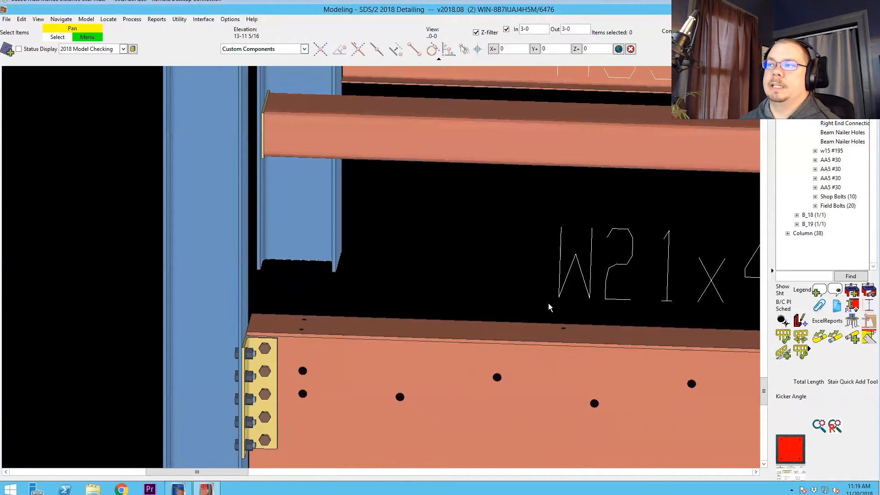
{"action": "mouse_move", "coordinate": [661, 253]}
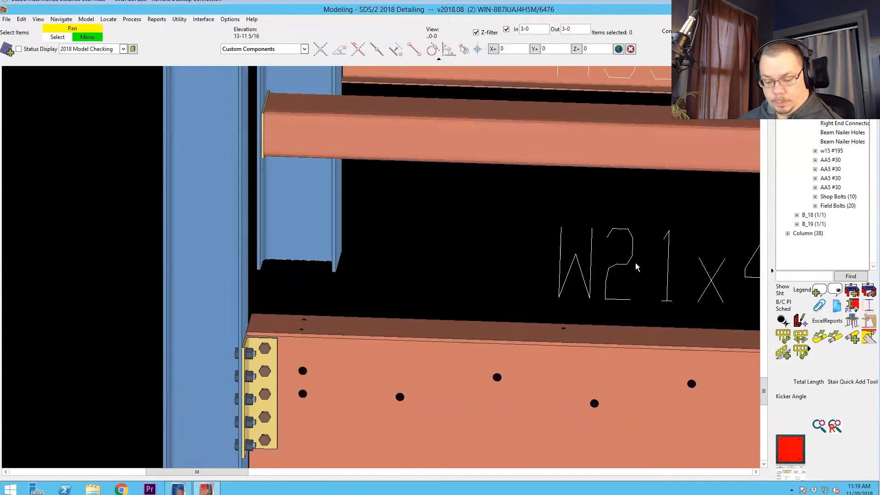
{"action": "left_click", "coordinate": [264, 48]}
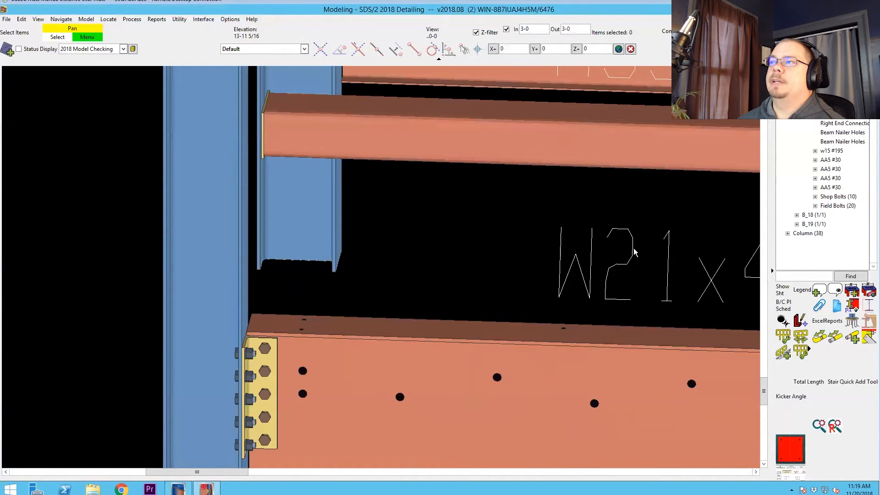
{"action": "mouse_move", "coordinate": [643, 337]}
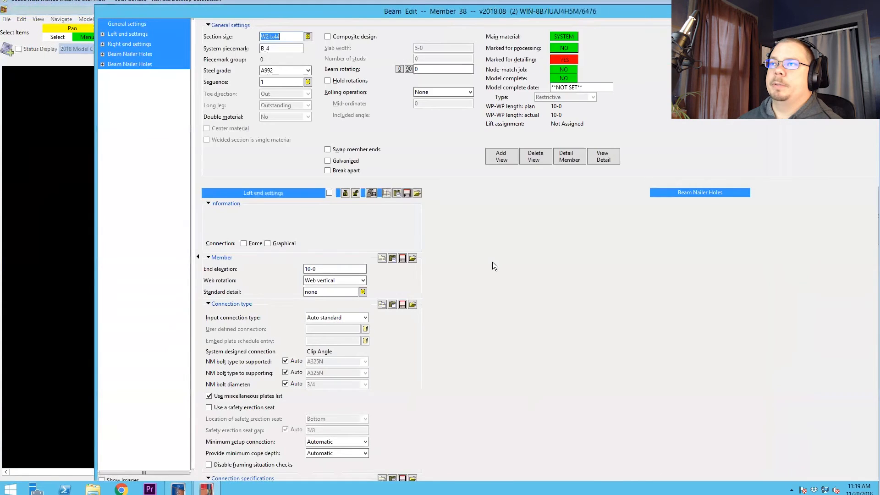
{"action": "left_click", "coordinate": [129, 44]}
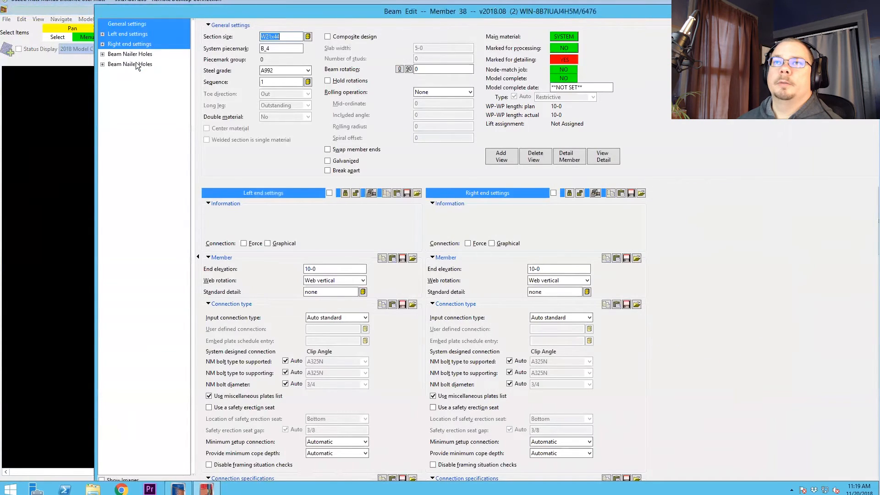
{"action": "left_click", "coordinate": [129, 64]}
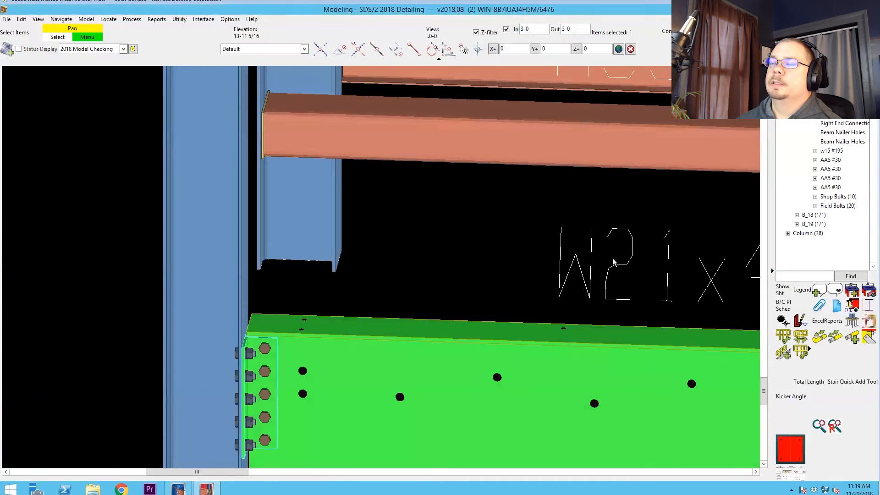
{"action": "left_click", "coordinate": [542, 215]}
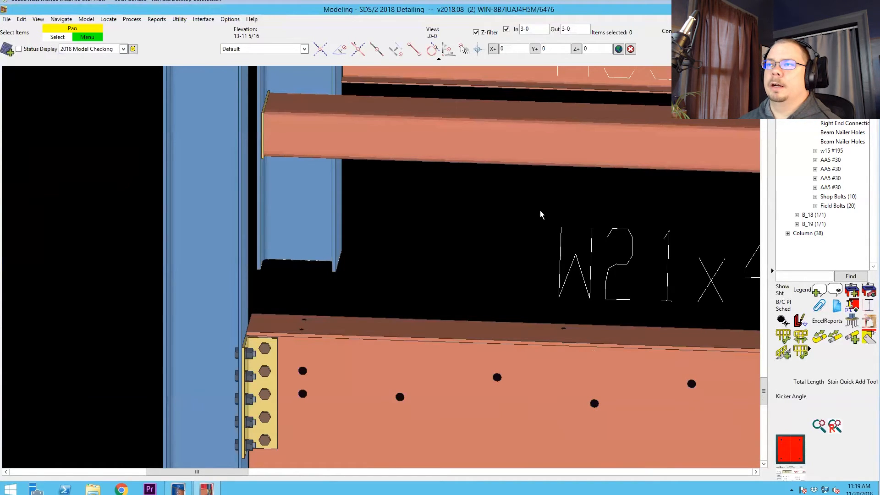
{"action": "mouse_move", "coordinate": [680, 291]}
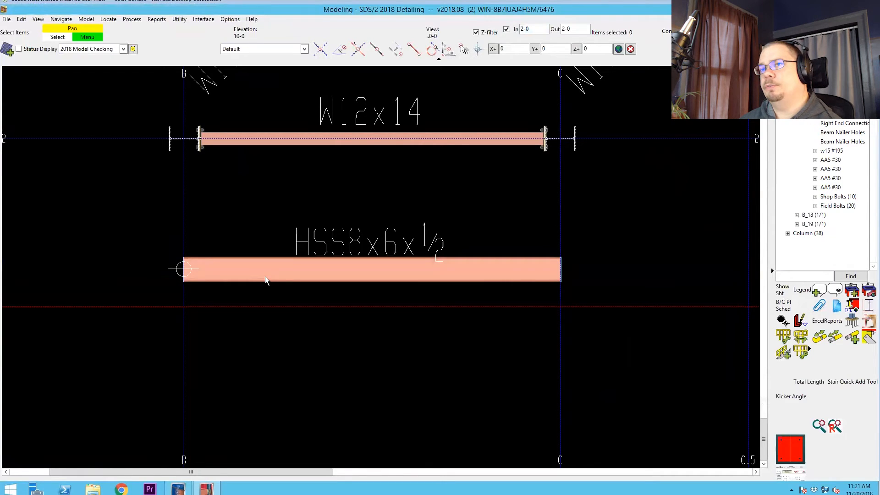
{"action": "mouse_move", "coordinate": [266, 280]}
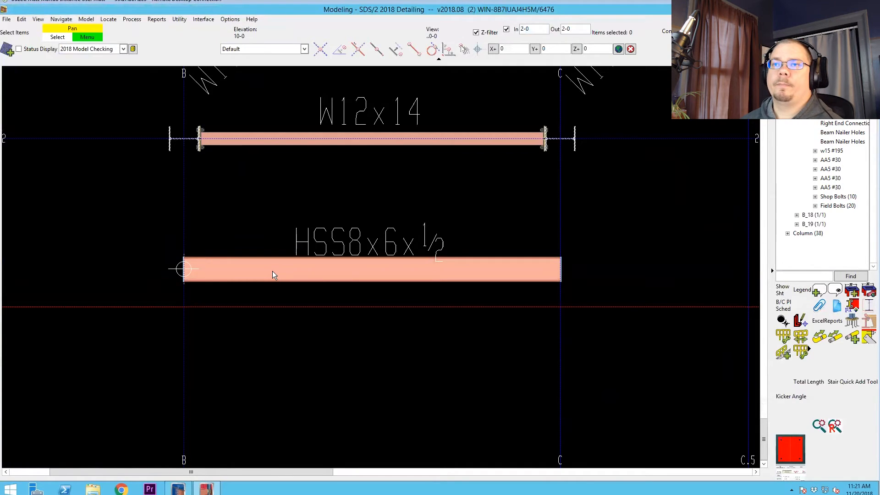
Bring up the HSS8x6½ member's actions in plan view and clear the selection
{"action": "right_click", "coordinate": [275, 270]}
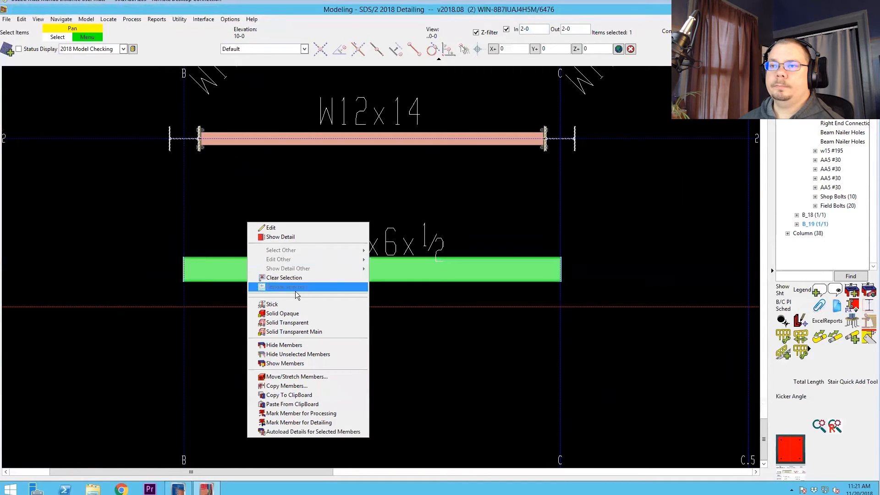
{"action": "left_click", "coordinate": [283, 277]}
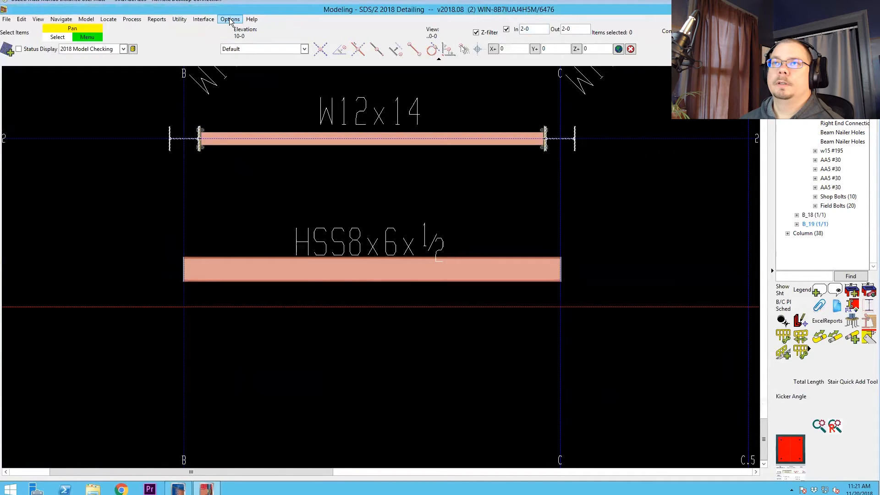
{"action": "left_click", "coordinate": [229, 18]}
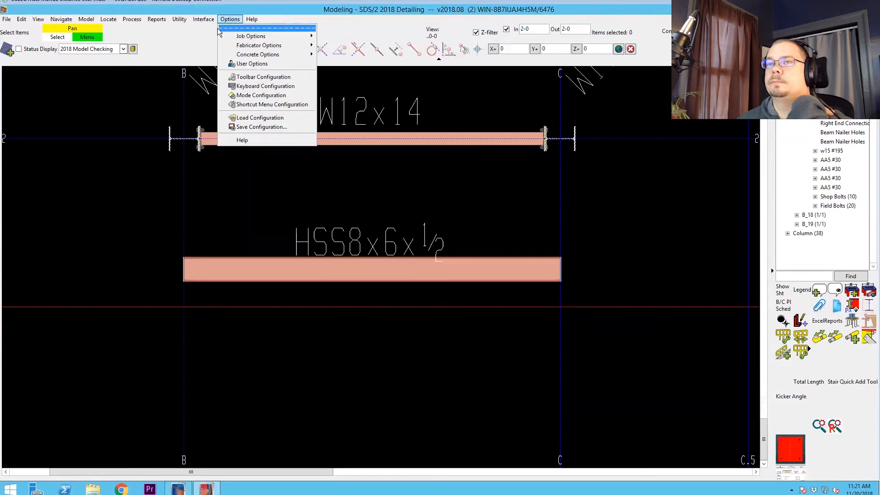
{"action": "mouse_move", "coordinate": [251, 64]}
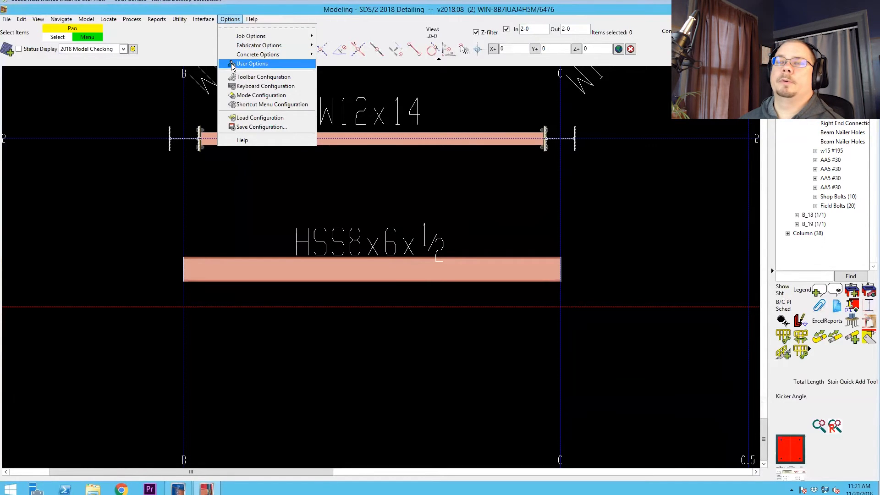
{"action": "left_click", "coordinate": [251, 64]}
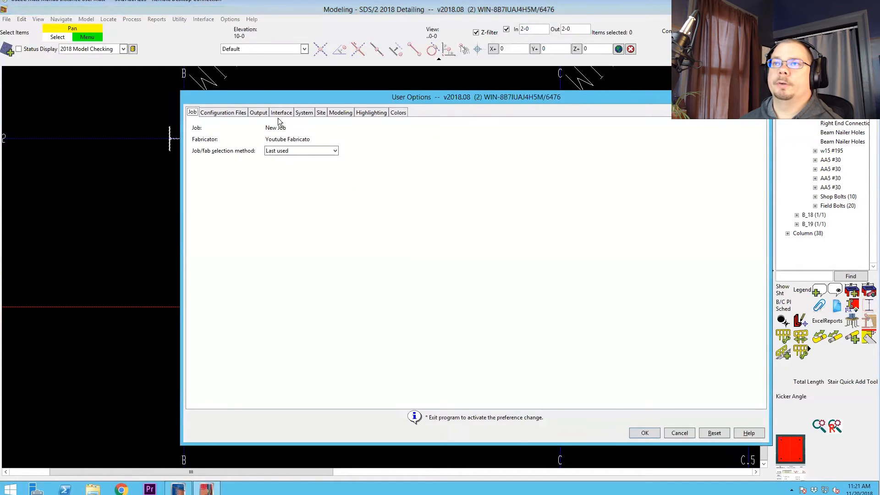
{"action": "left_click", "coordinate": [321, 111]}
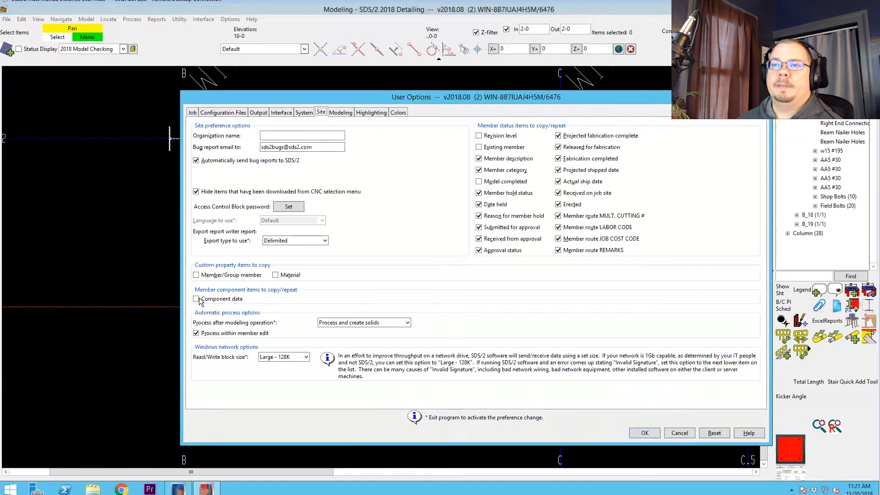
{"action": "mouse_move", "coordinate": [200, 301]}
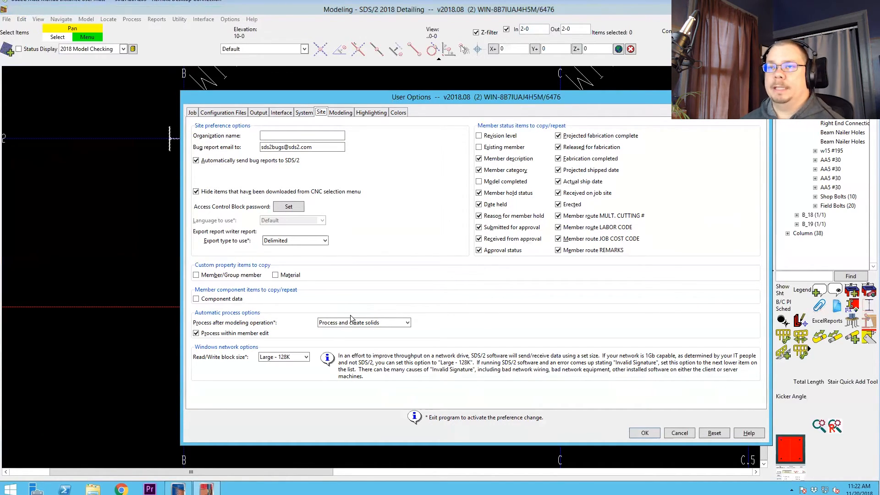
{"action": "mouse_move", "coordinate": [679, 433]}
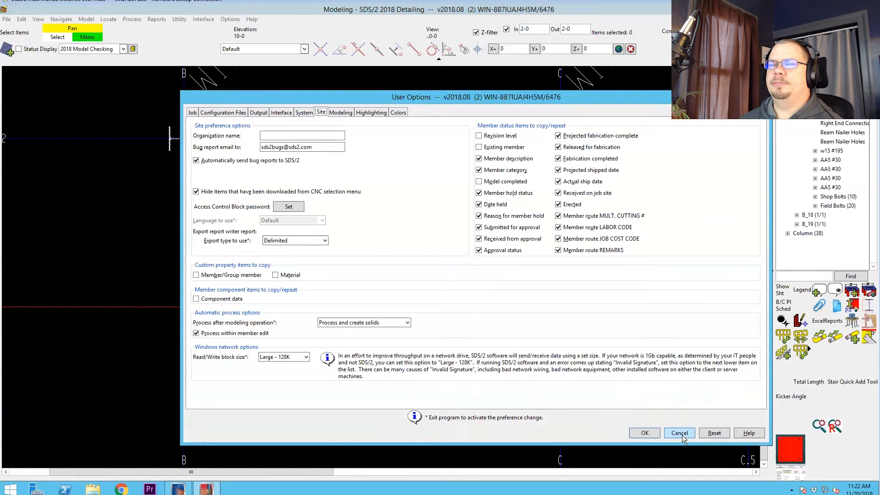
{"action": "mouse_move", "coordinate": [679, 435]}
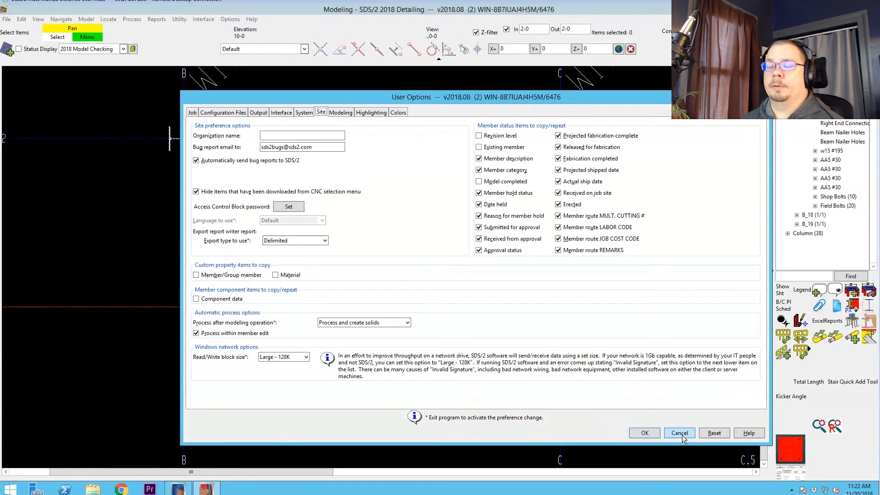
{"action": "mouse_move", "coordinate": [725, 470]}
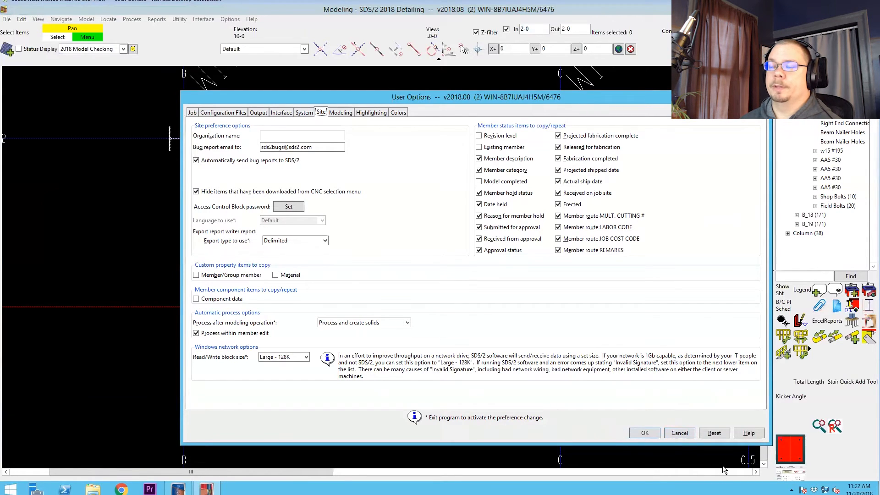
{"action": "mouse_move", "coordinate": [679, 429]}
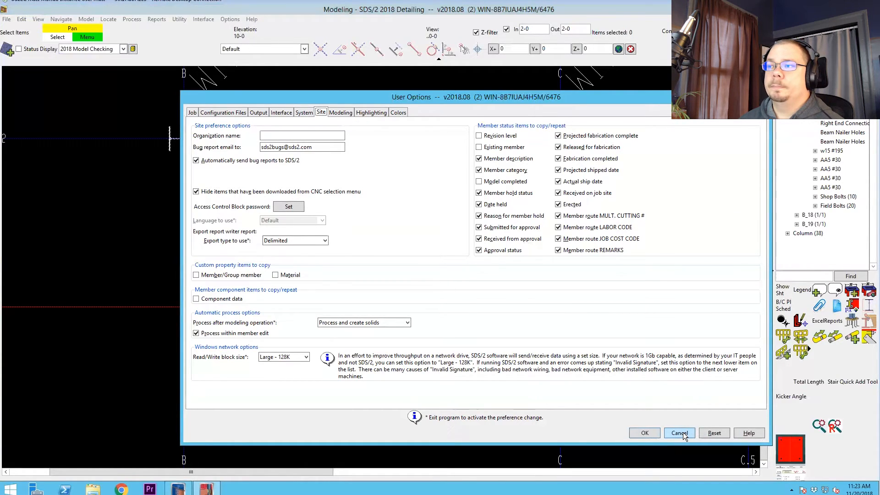
{"action": "left_click", "coordinate": [679, 433]}
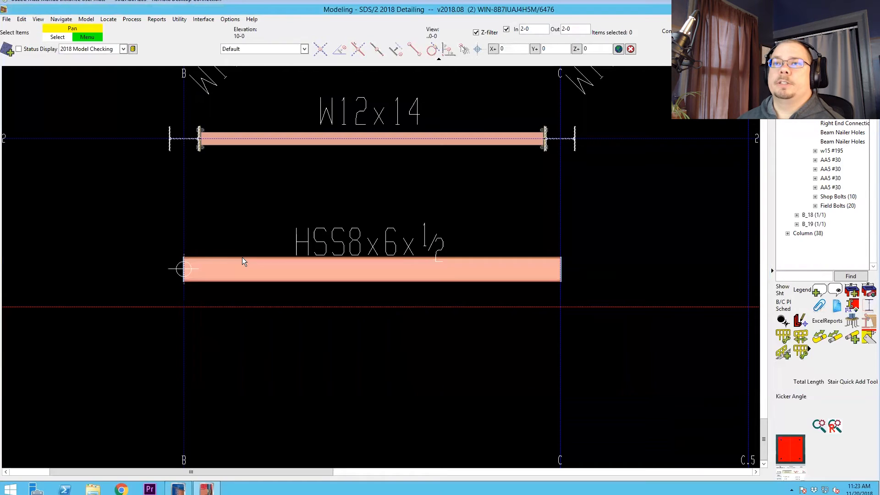
Copy the HSS8x6x1/2 member with Copy components ticked, placing a second tube with cap plates
{"action": "right_click", "coordinate": [244, 269]}
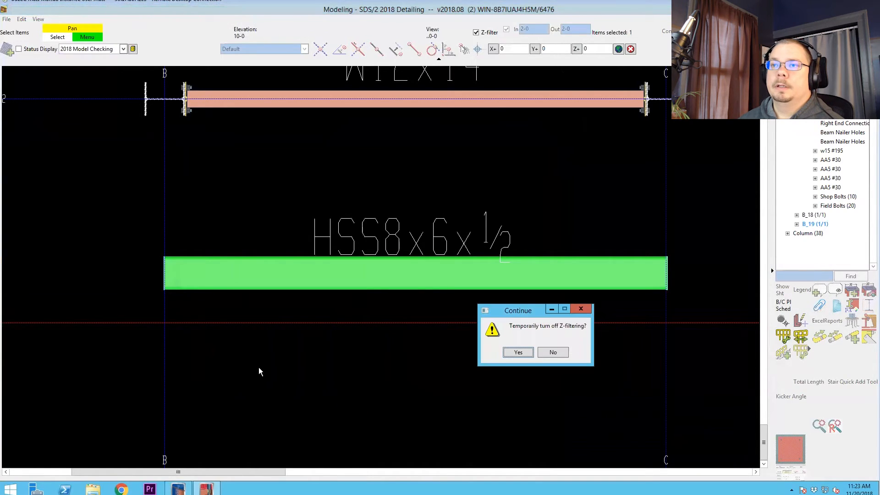
{"action": "left_click", "coordinate": [517, 352]}
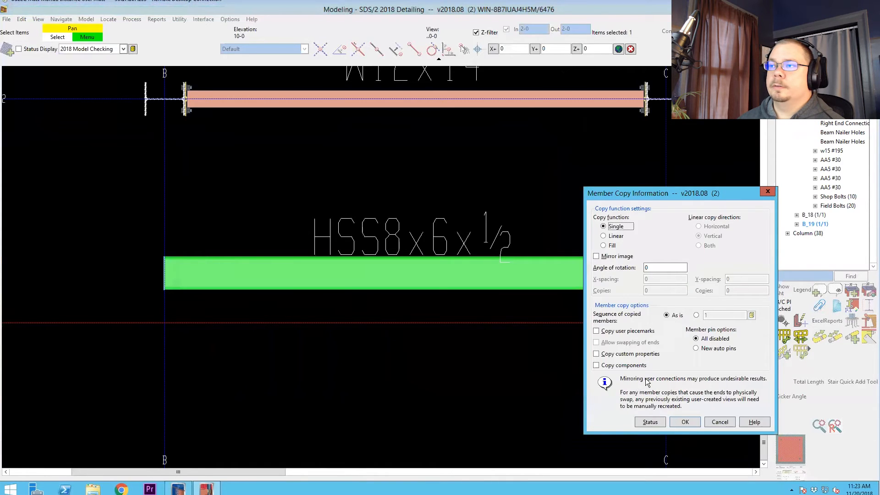
{"action": "mouse_move", "coordinate": [584, 369]}
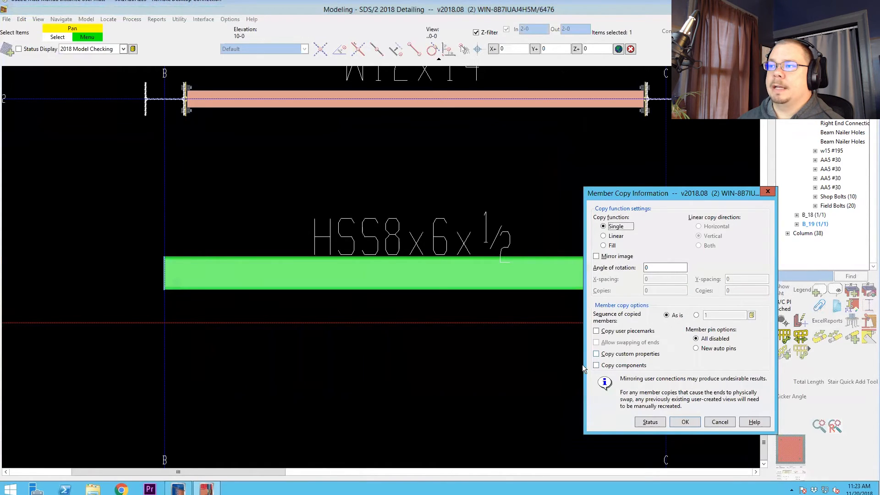
{"action": "left_click", "coordinate": [596, 365]}
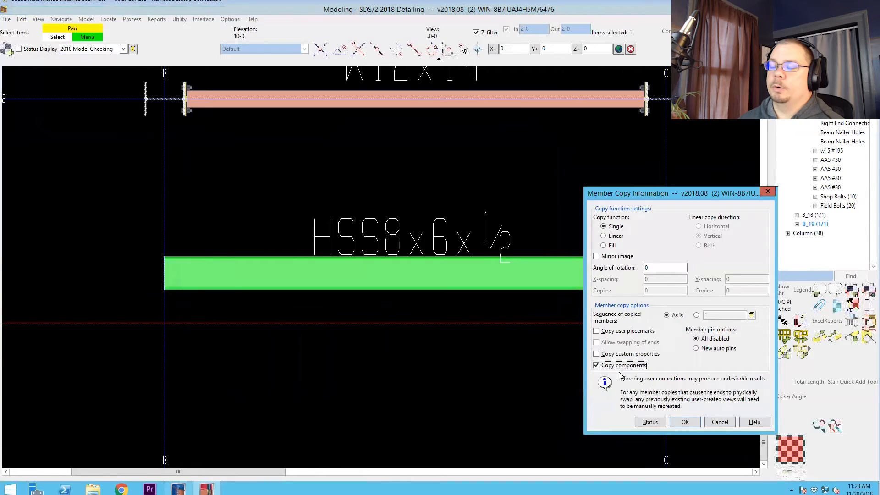
{"action": "left_click", "coordinate": [684, 421]}
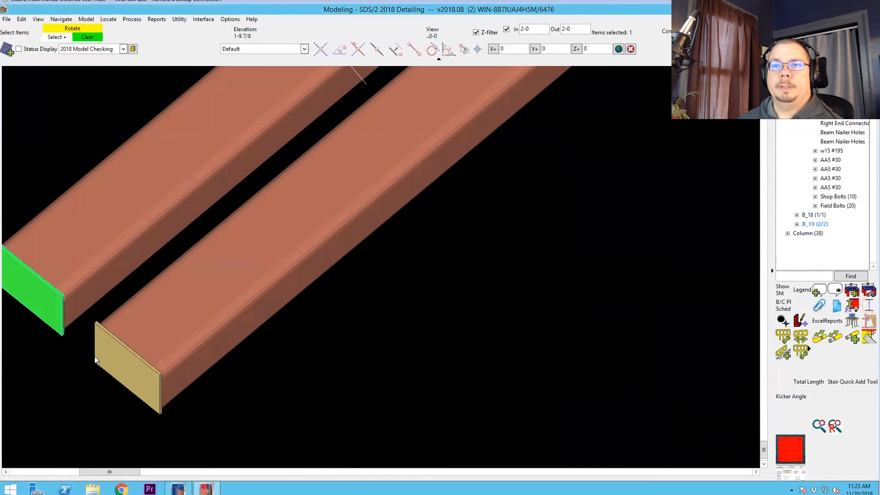
{"action": "right_click", "coordinate": [130, 365]}
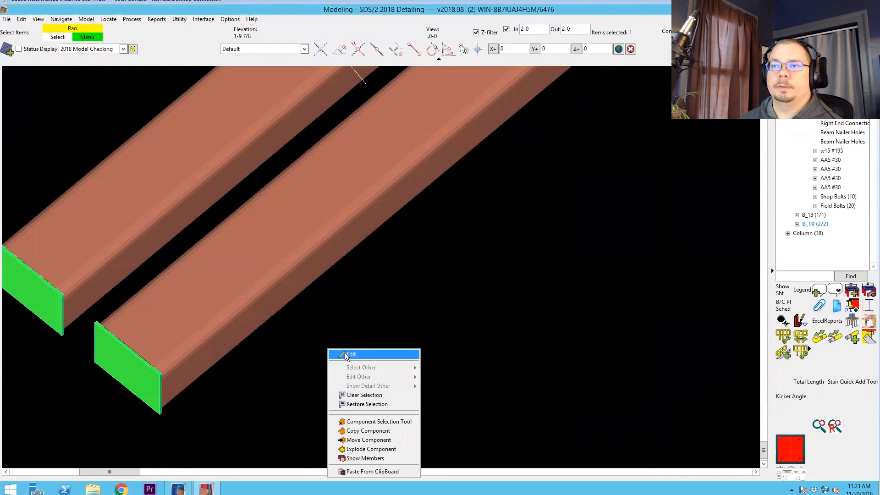
Edit the copied tube's HSS Cap Plate component and accept its cap thickness settings
{"action": "left_click", "coordinate": [351, 353]}
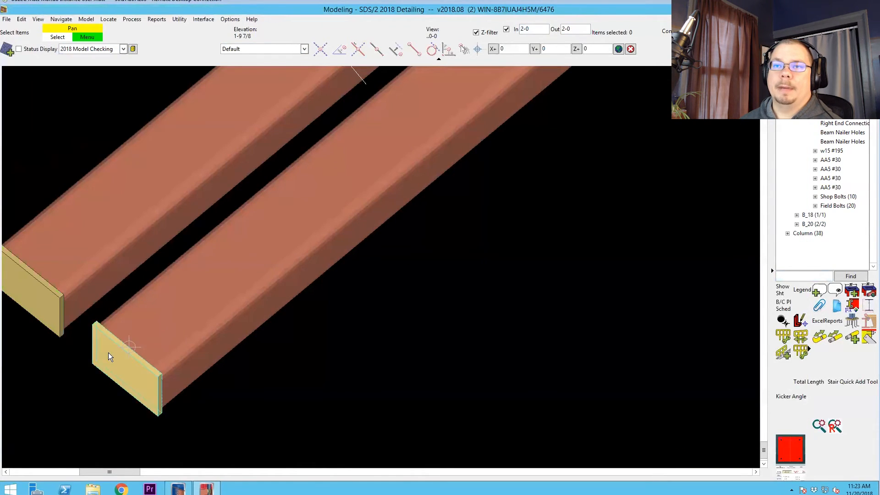
{"action": "left_click", "coordinate": [129, 365]}
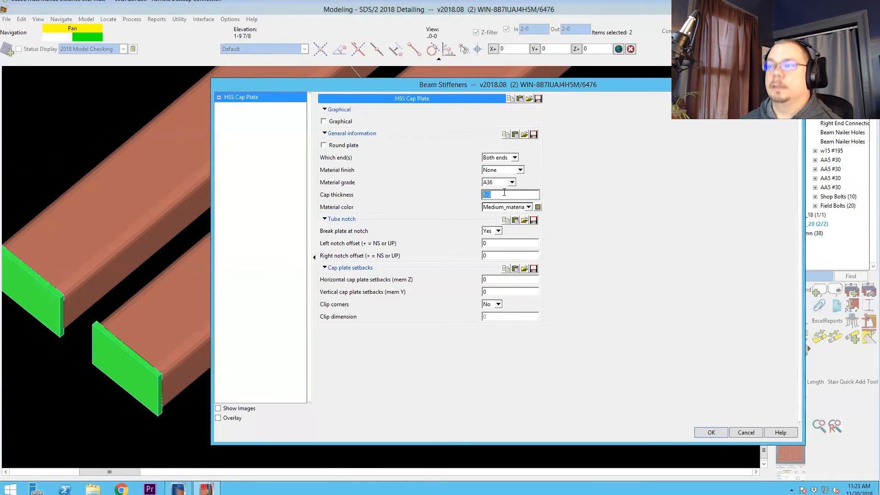
{"action": "left_click", "coordinate": [710, 431]}
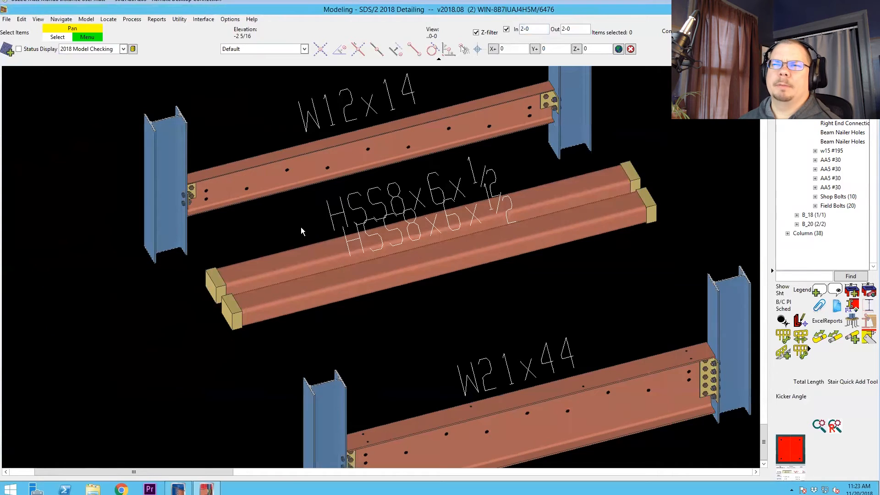
{"action": "mouse_move", "coordinate": [342, 193]}
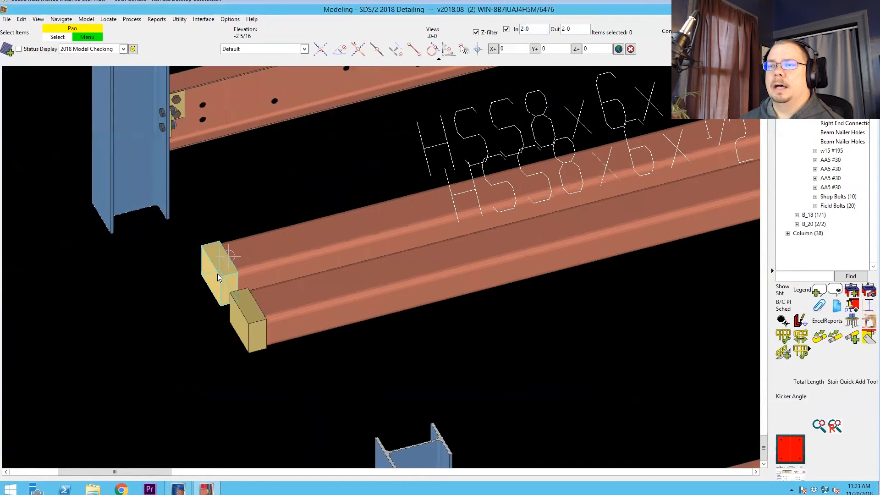
{"action": "mouse_move", "coordinate": [220, 277]}
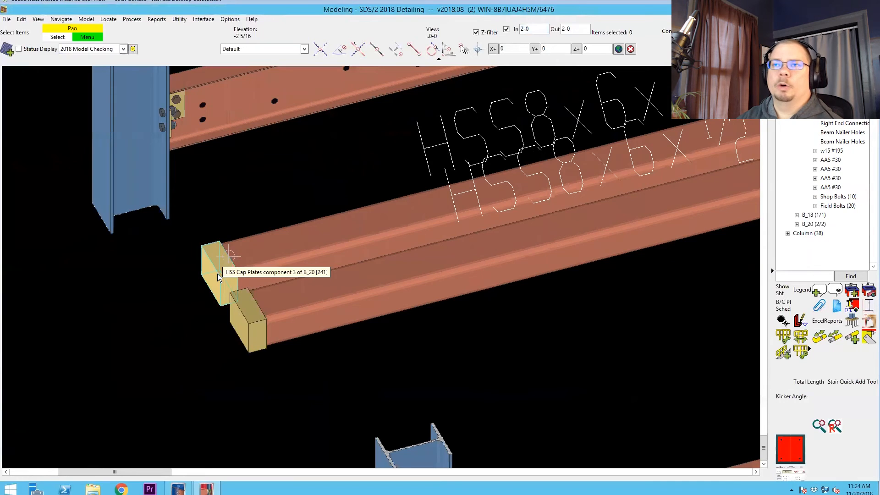
Select both HSS cap plates and edit them together
{"action": "left_click", "coordinate": [217, 269]}
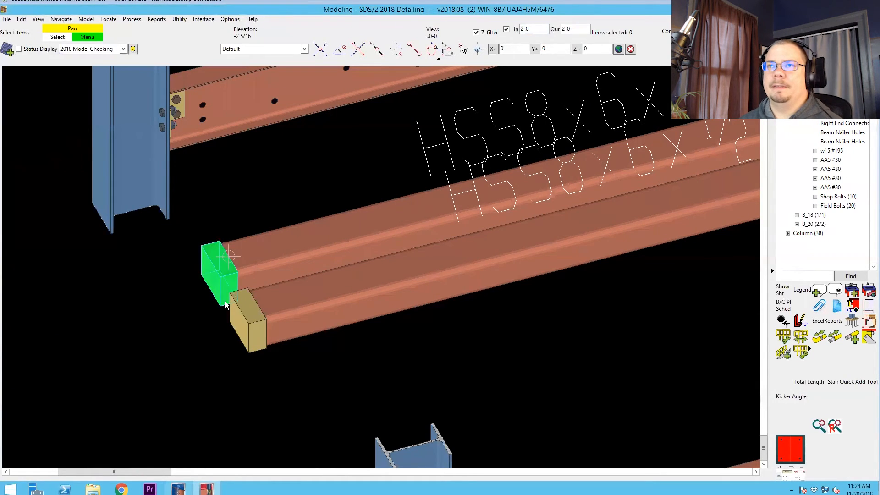
{"action": "right_click", "coordinate": [235, 314]}
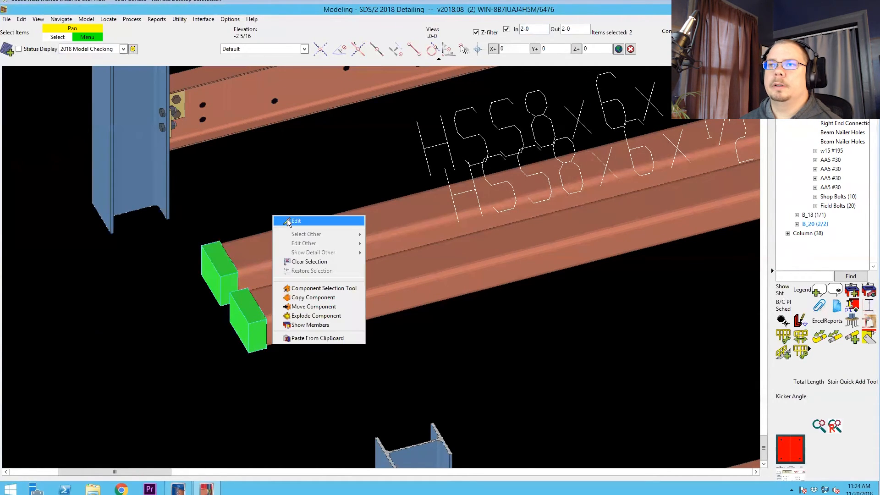
{"action": "left_click", "coordinate": [296, 221]}
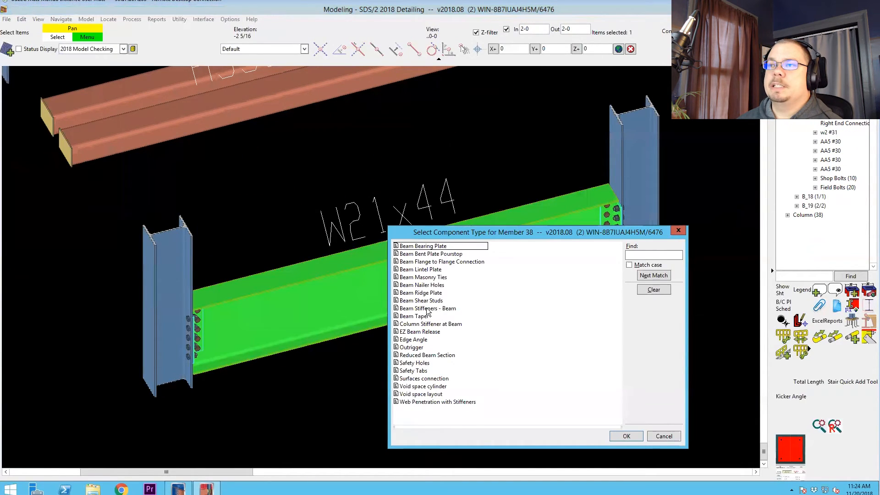
{"action": "mouse_move", "coordinate": [454, 311]}
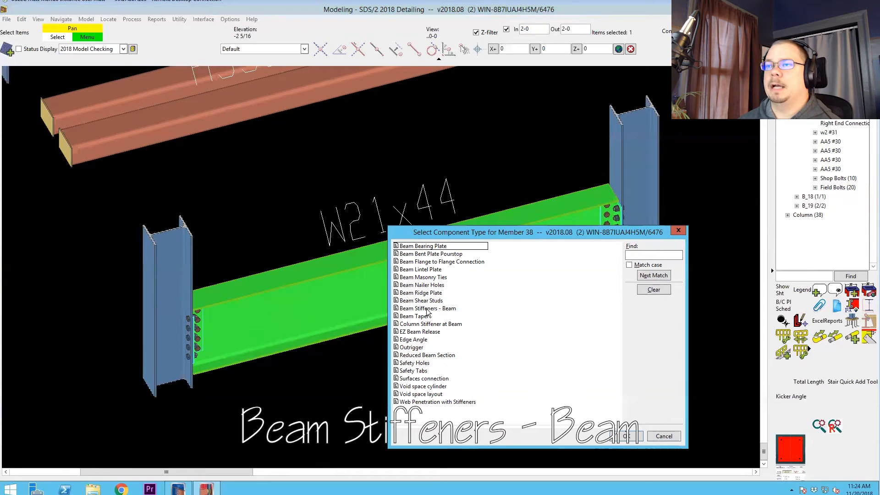
{"action": "mouse_move", "coordinate": [438, 314]}
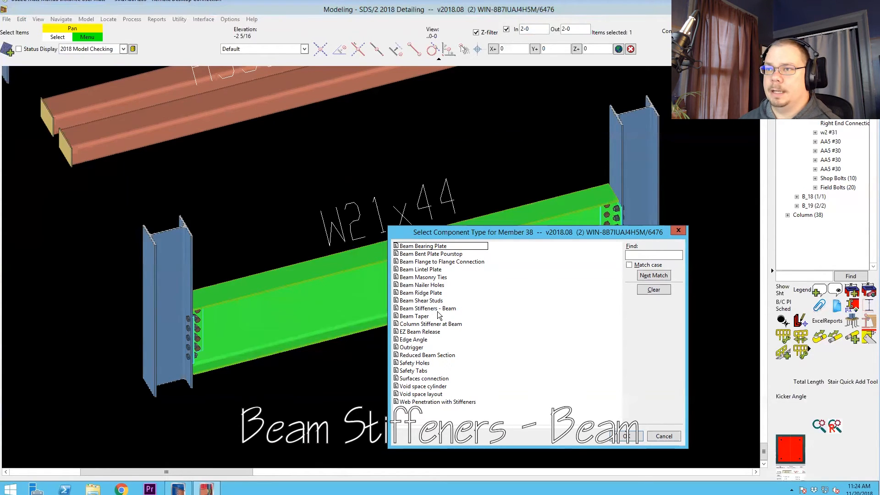
{"action": "mouse_move", "coordinate": [429, 315]}
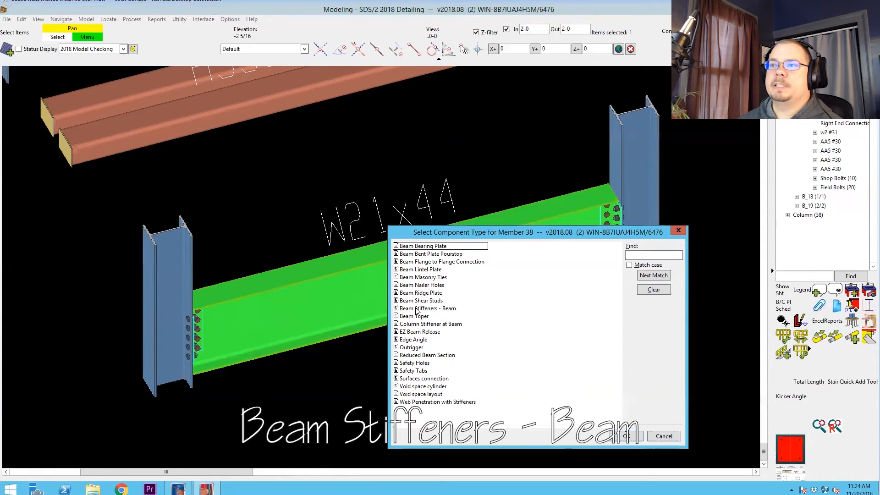
Choose Beam Stiffeners - Beam for the W21x44, set Spacing to 1-6 and apply
{"action": "double_click", "coordinate": [428, 308]}
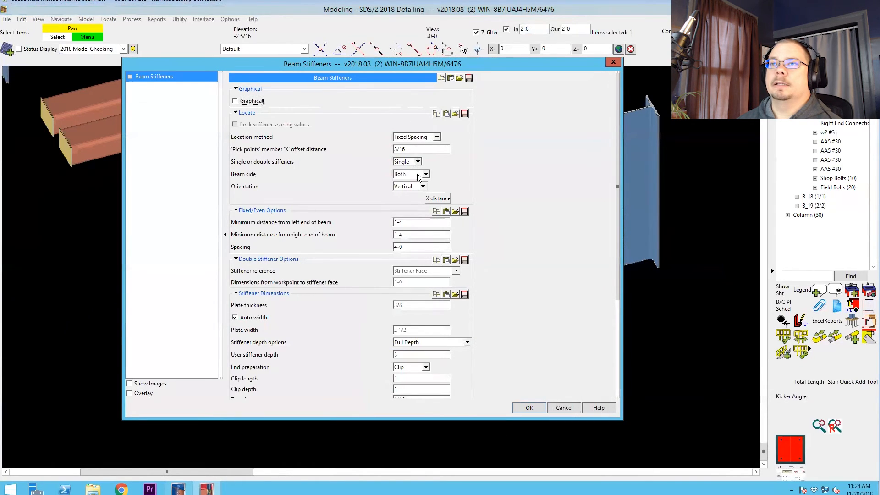
{"action": "mouse_move", "coordinate": [422, 179]}
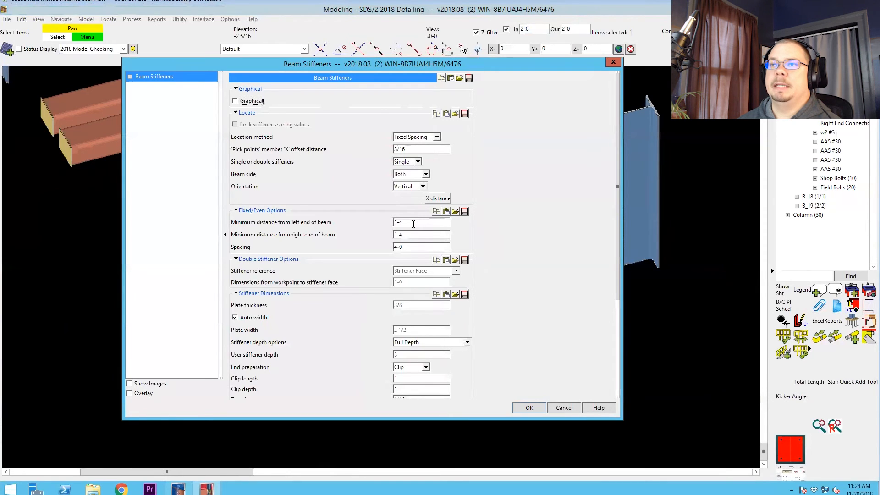
{"action": "triple_click", "coordinate": [421, 246]}
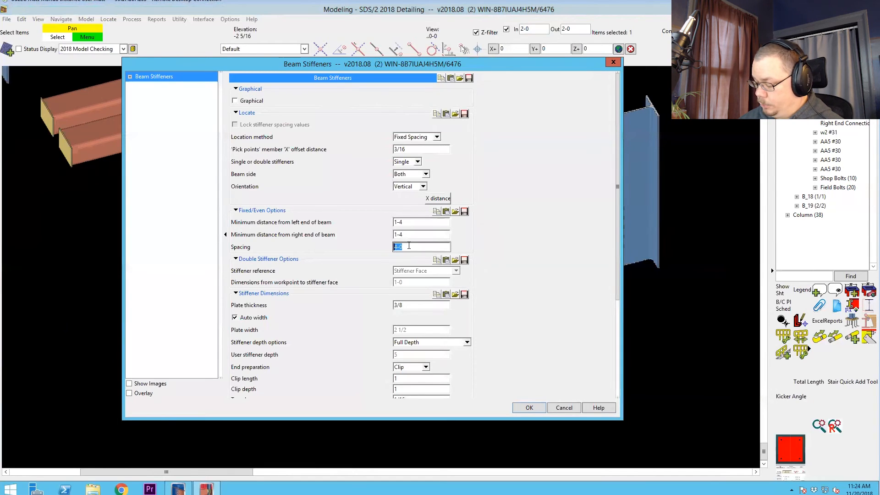
{"action": "type", "text": "1-6"}
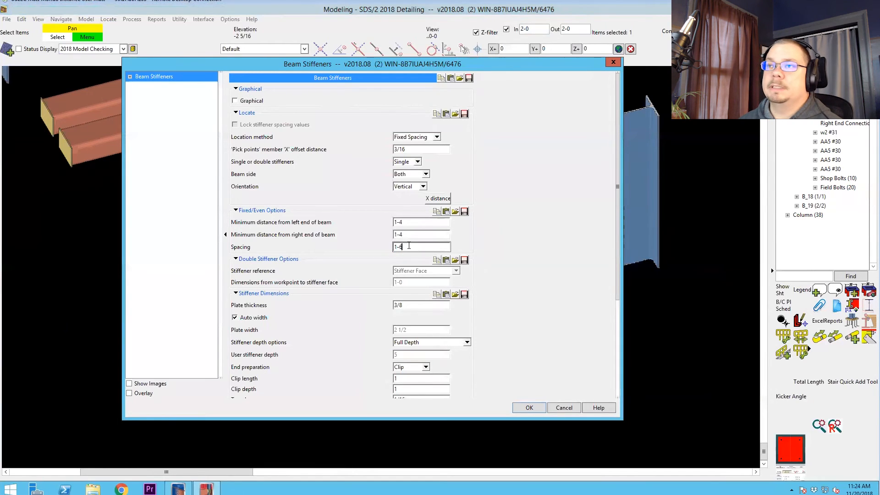
{"action": "type", "text": "1-6"}
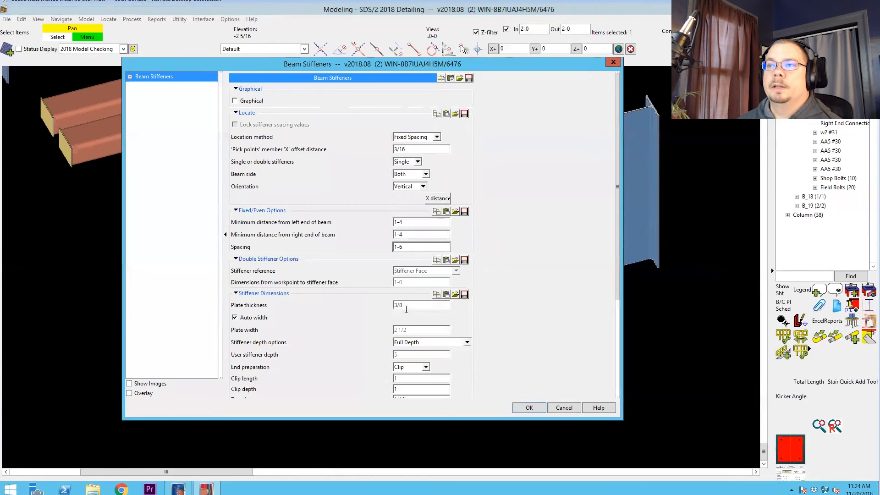
{"action": "mouse_move", "coordinate": [482, 359]}
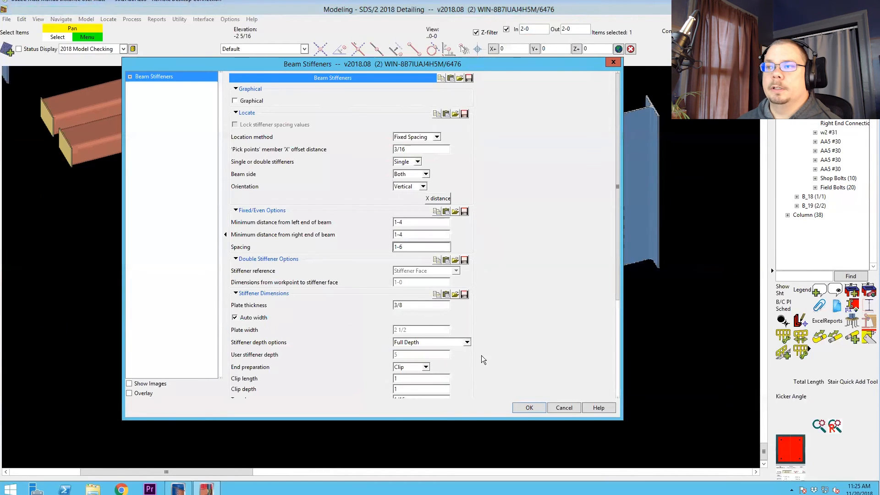
{"action": "left_click", "coordinate": [528, 407]}
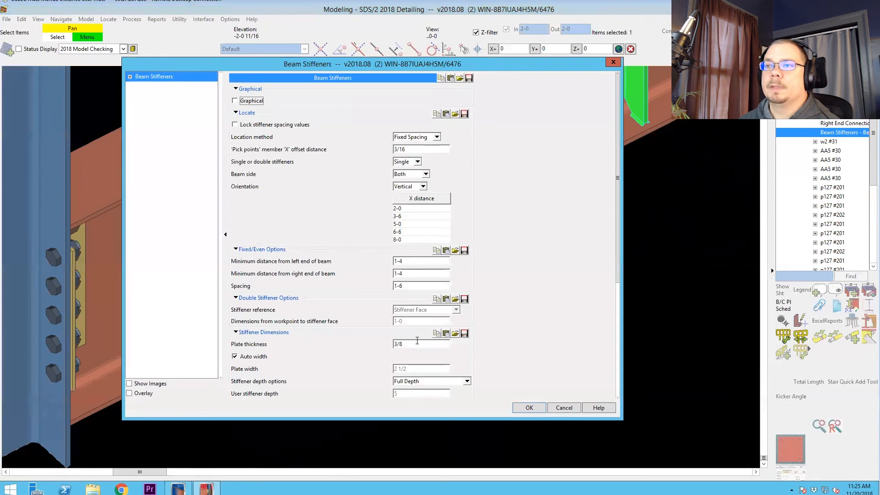
Turn off Auto width, set stiffener plate width 4 and spacing 2-0, and confirm
{"action": "left_click", "coordinate": [235, 357]}
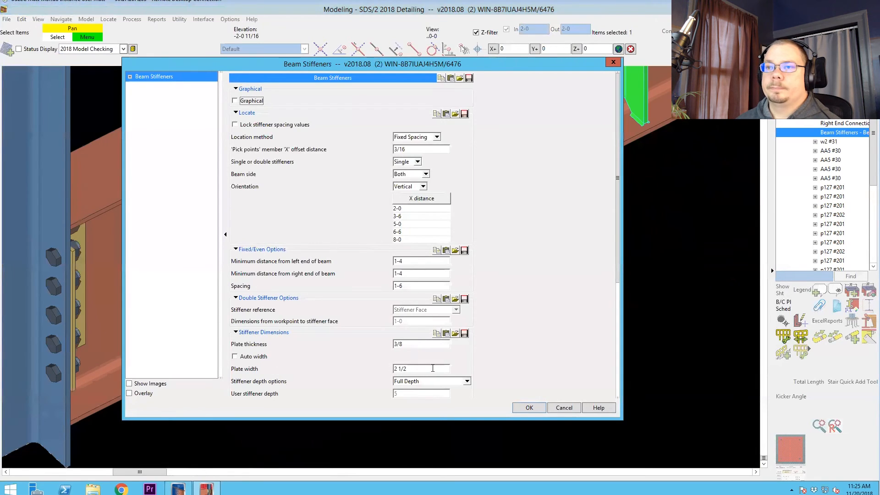
{"action": "left_click", "coordinate": [528, 407]}
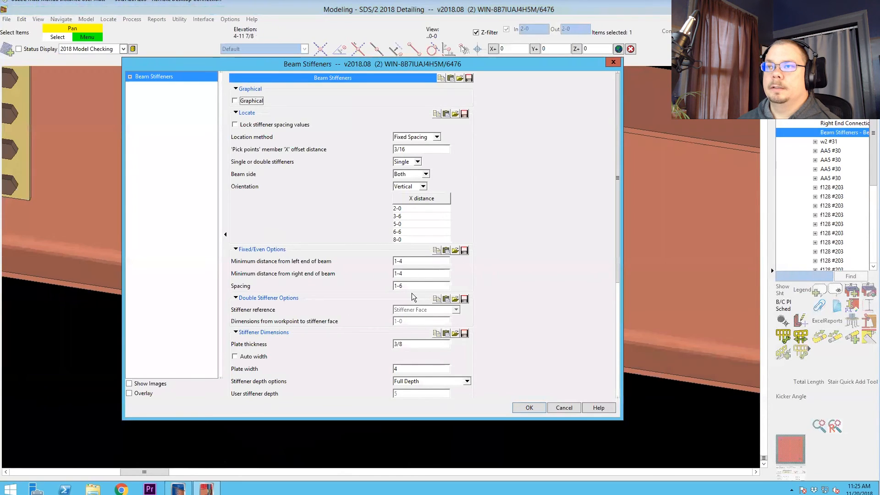
{"action": "triple_click", "coordinate": [421, 286]}
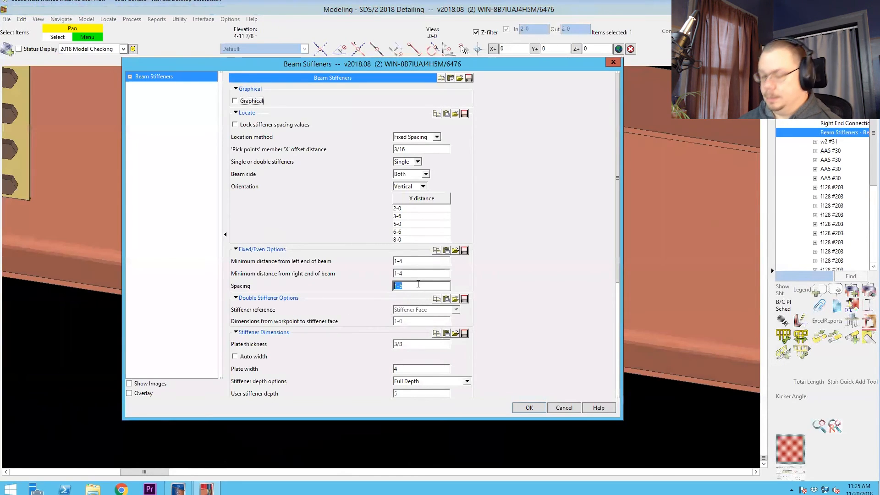
{"action": "left_click", "coordinate": [528, 407]}
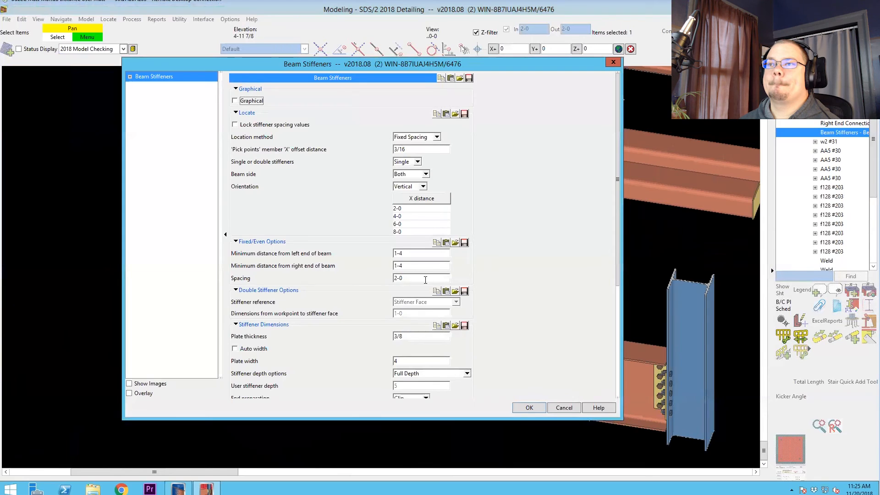
{"action": "left_click", "coordinate": [528, 407]}
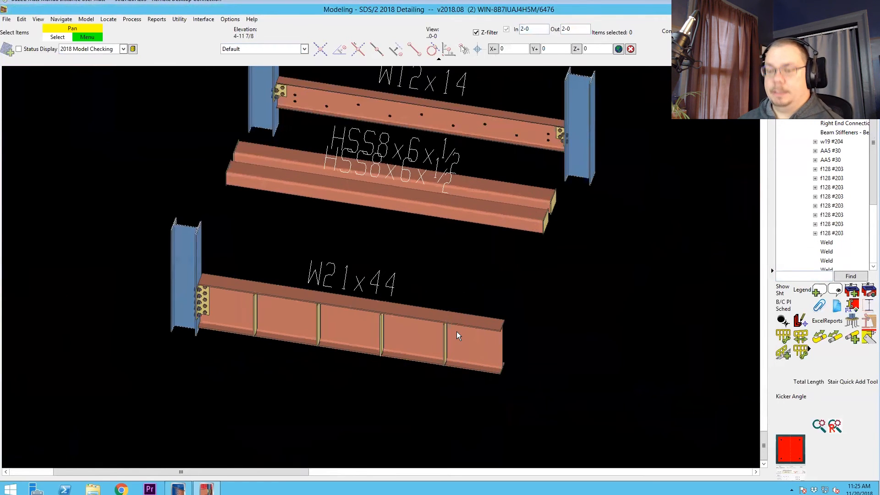
Stretch the W21x44 right end with an input minus dimension of -5-0
{"action": "left_click", "coordinate": [471, 321]}
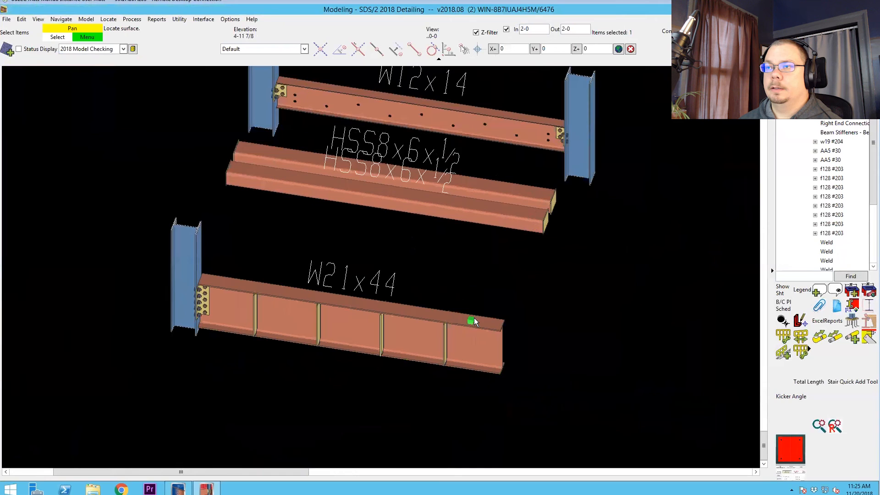
{"action": "left_click", "coordinate": [472, 320]}
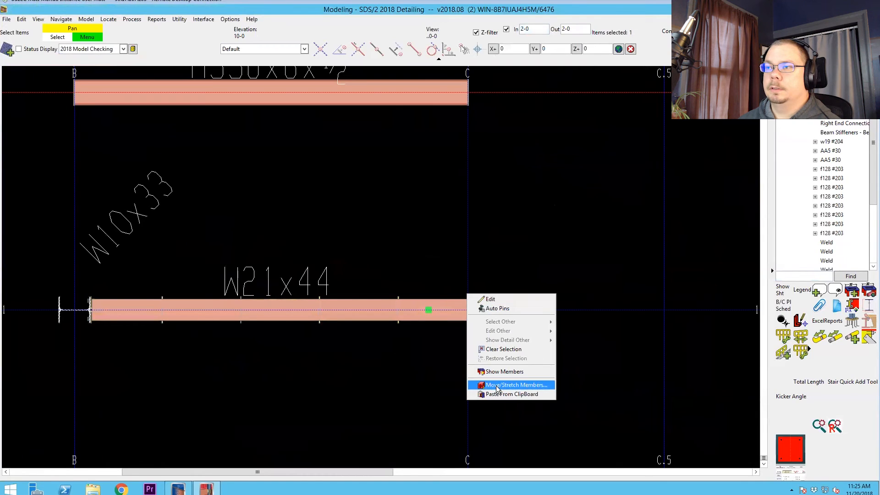
{"action": "left_click", "coordinate": [514, 384]}
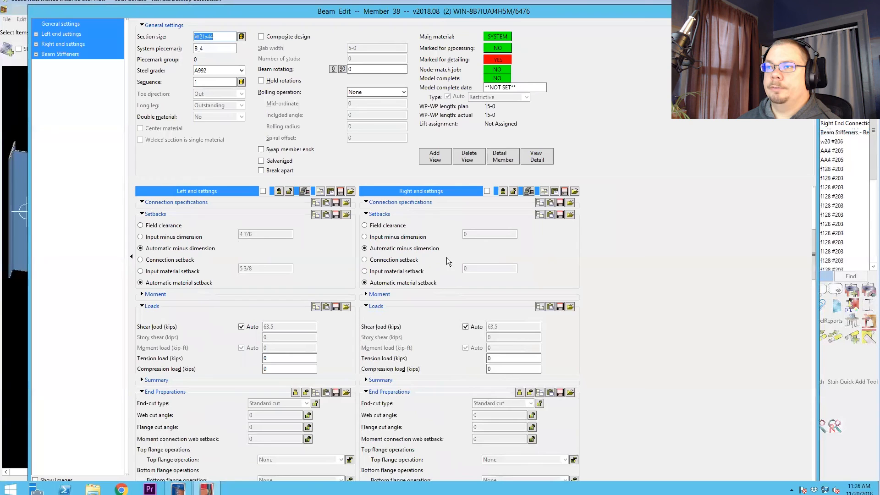
{"action": "left_click", "coordinate": [365, 237]}
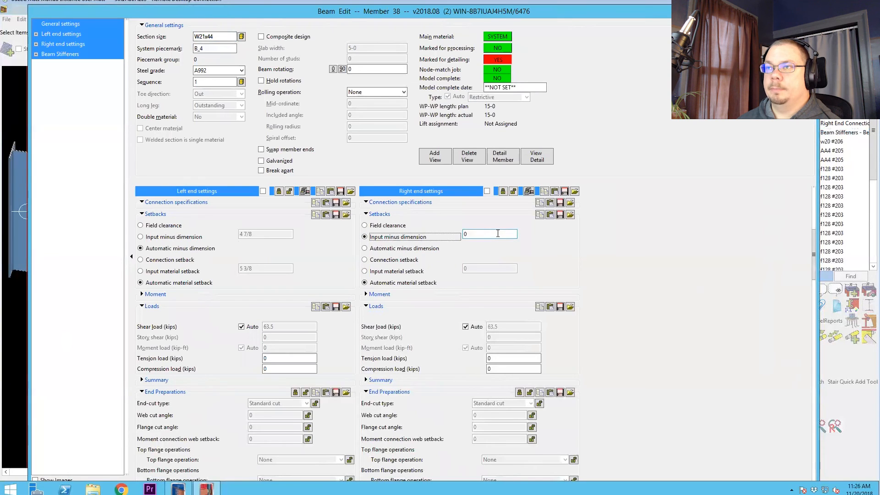
{"action": "type", "text": "-5-0"}
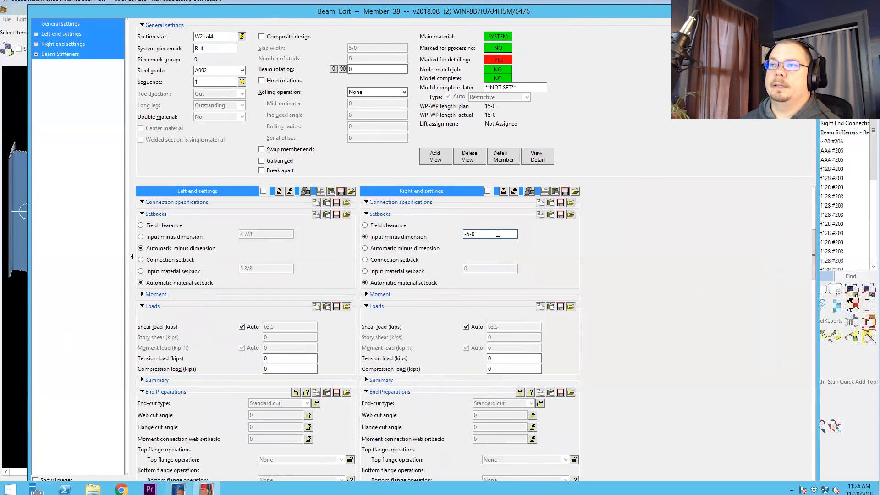